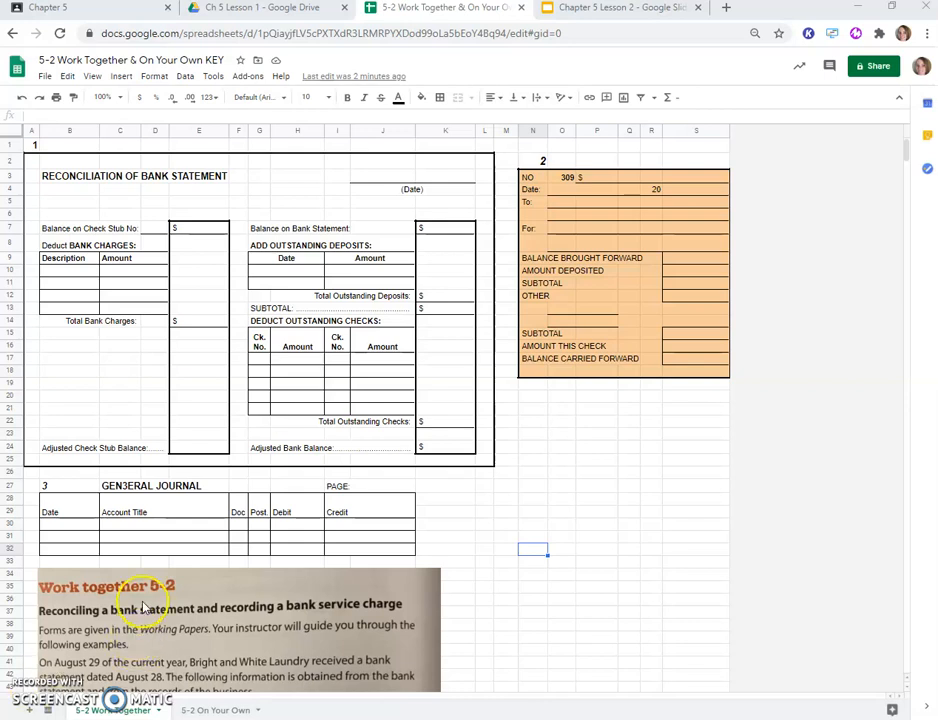
mouse_move(170, 600)
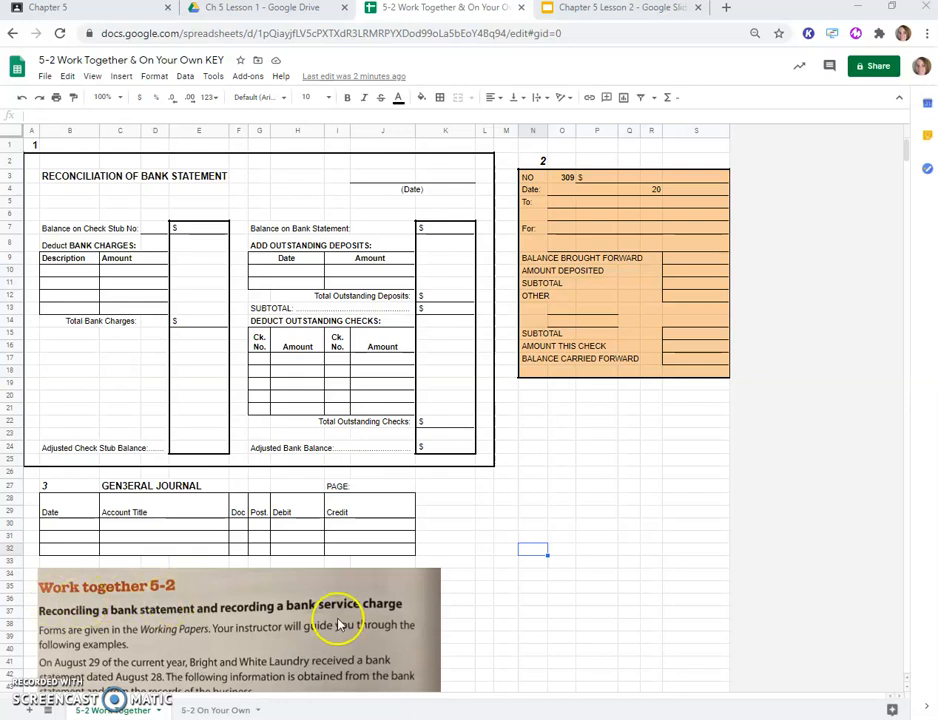
Step: Enter August 29, 2020 in the Date cell of the Reconciliation of Bank Statement
scroll("down", 3)
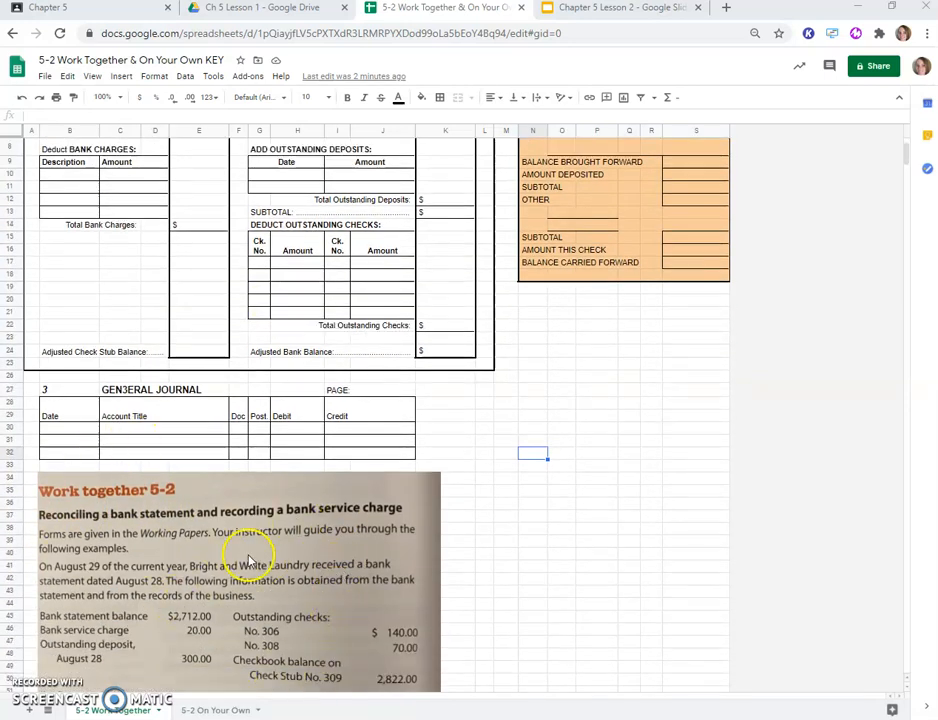
scroll("down", 3)
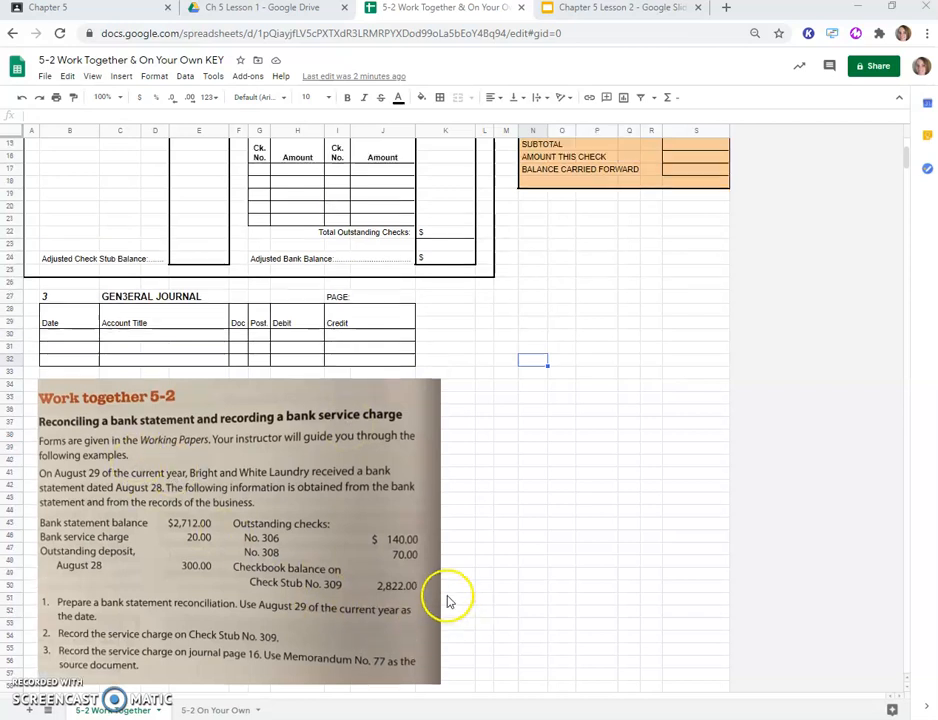
scroll("up", 3)
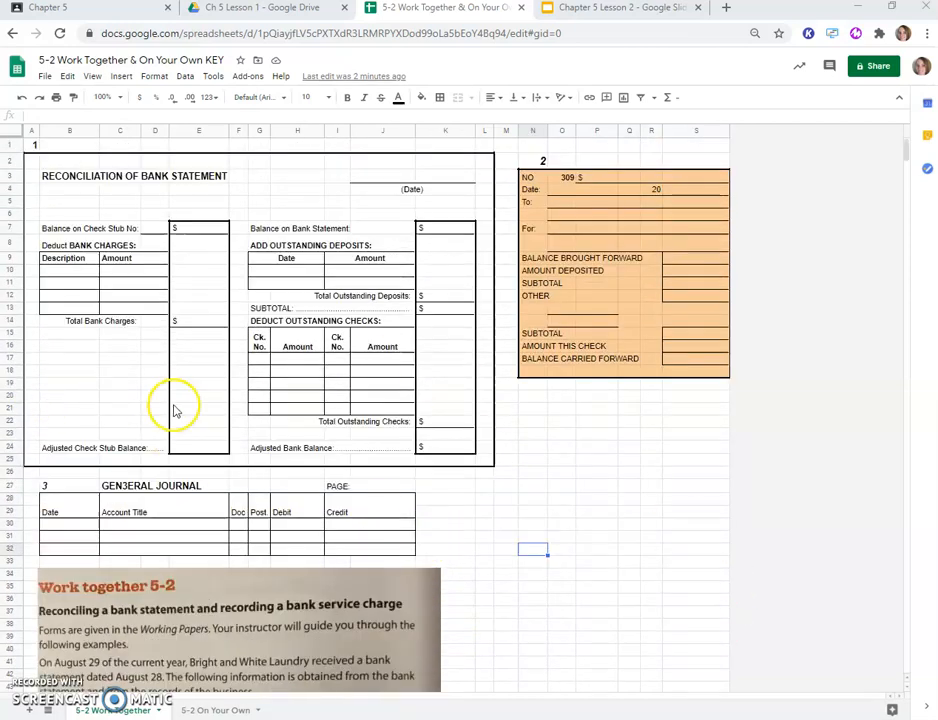
scroll("down", 3)
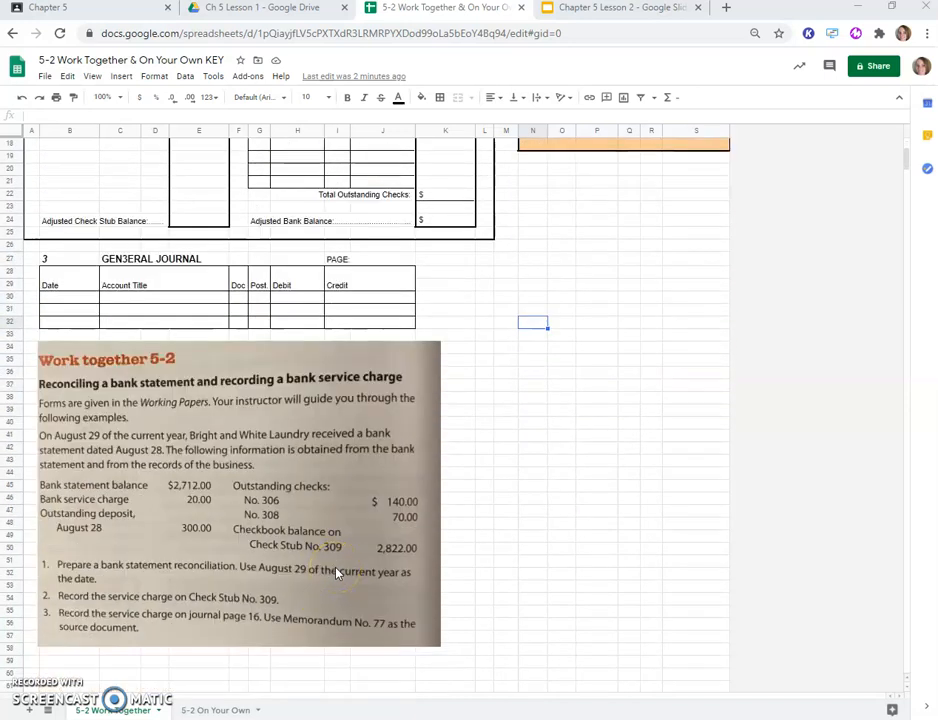
mouse_move(320, 592)
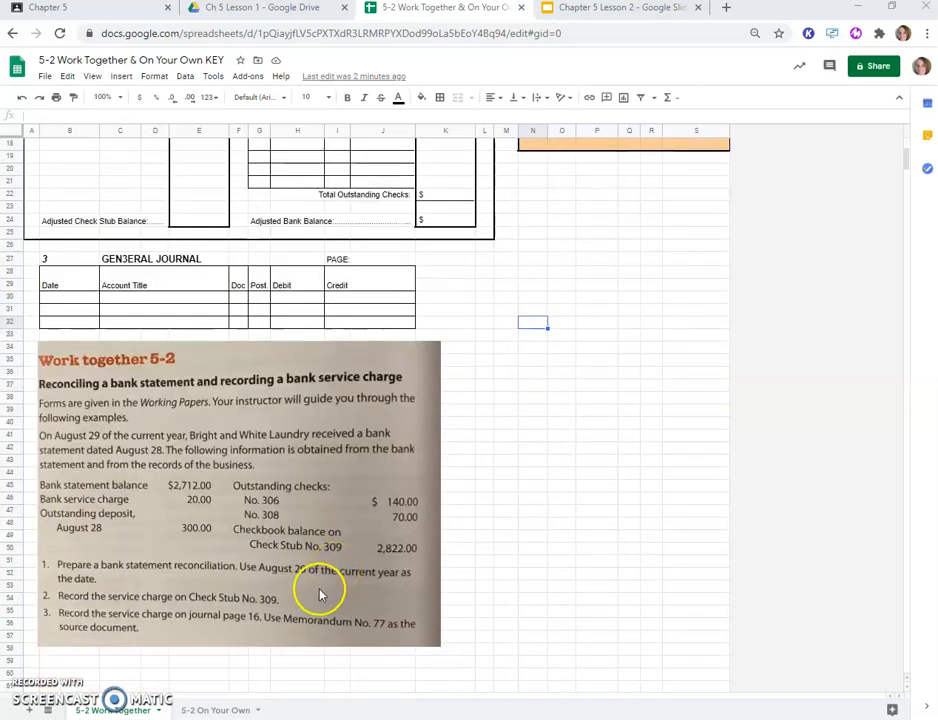
mouse_move(280, 596)
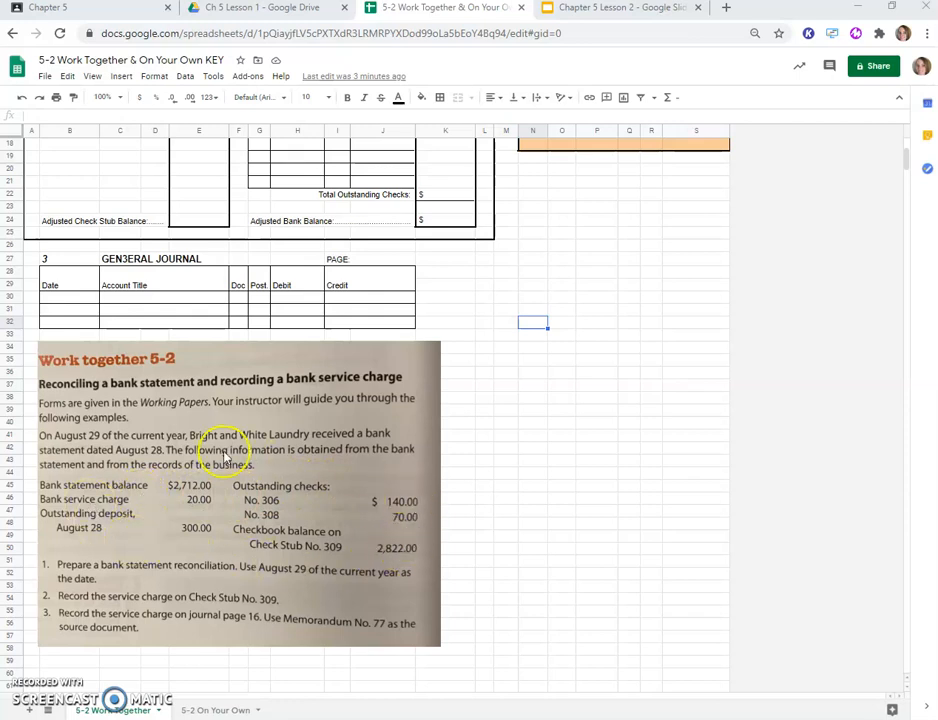
mouse_move(104, 584)
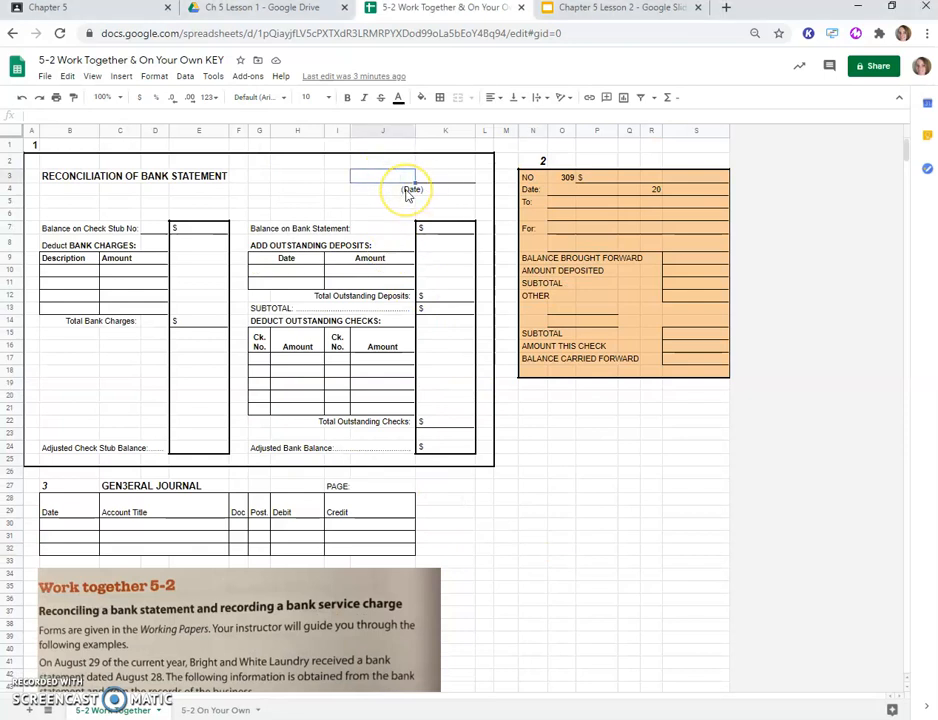
type("August 29")
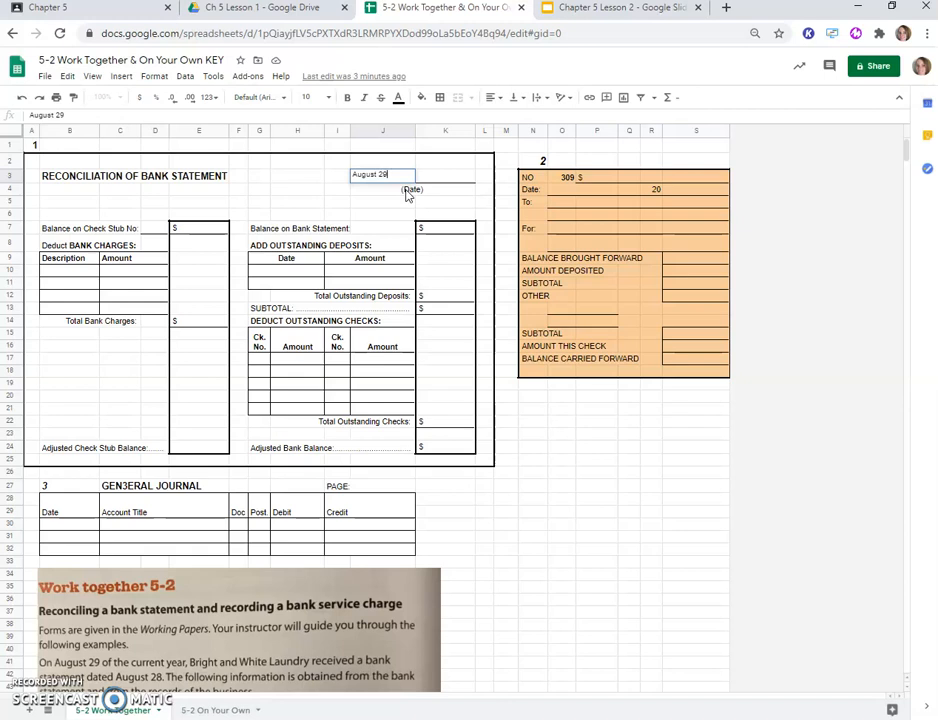
type(", 2020")
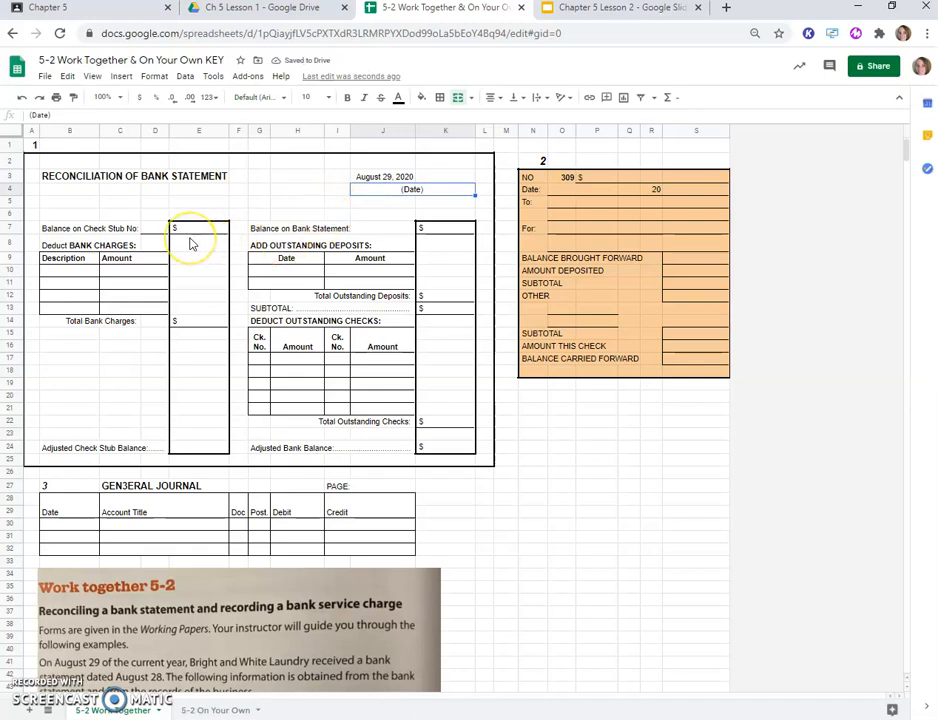
mouse_move(310, 608)
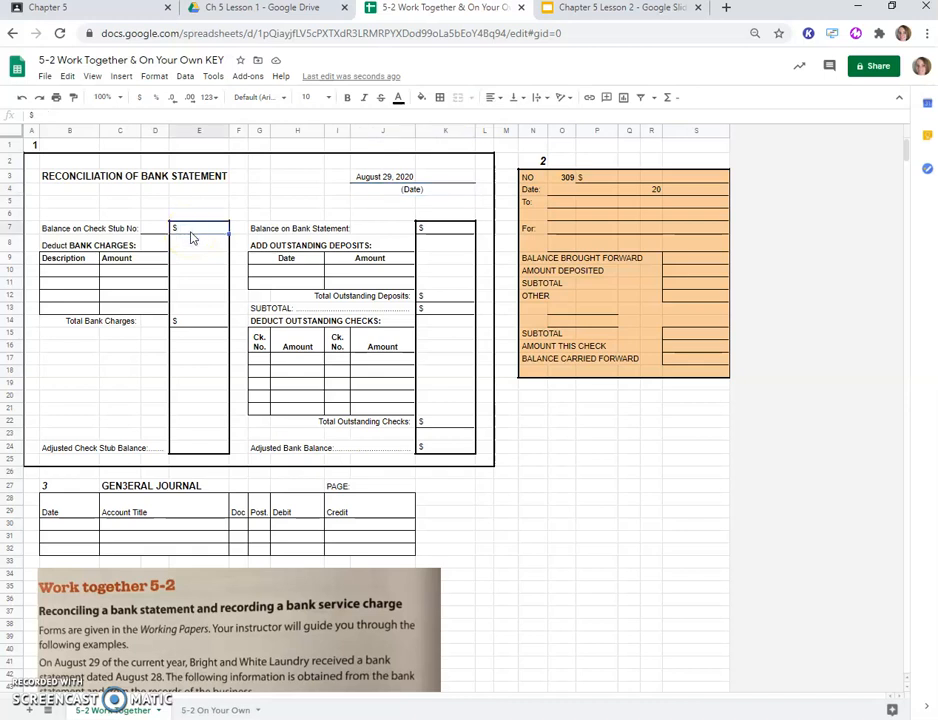
Step: Fill in the $2,822.00 check stub balance and check stub number 309
scroll("down", 3)
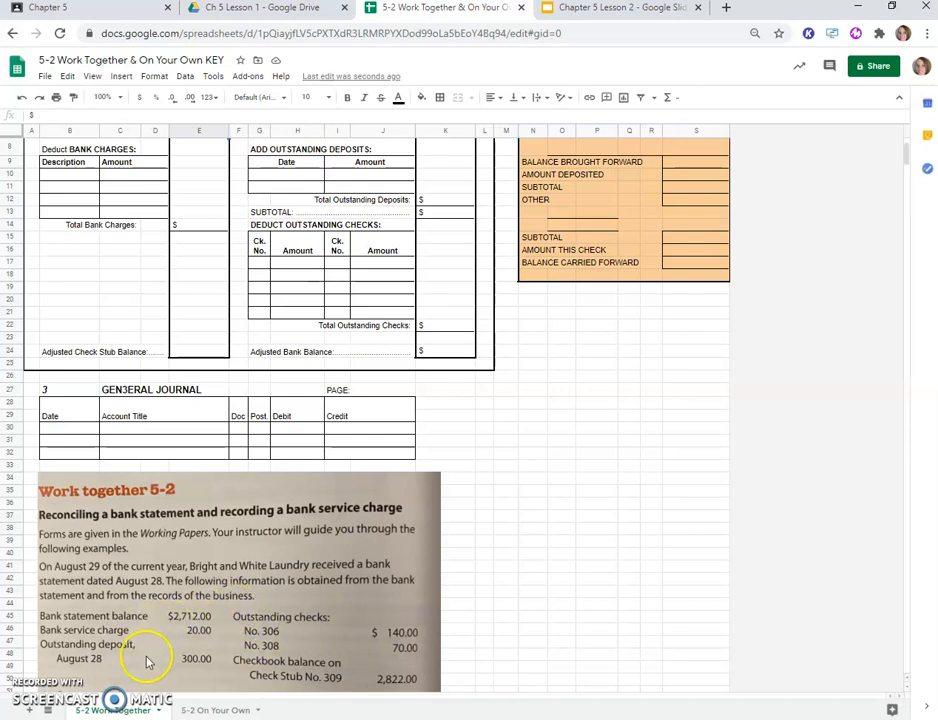
scroll("down", 3)
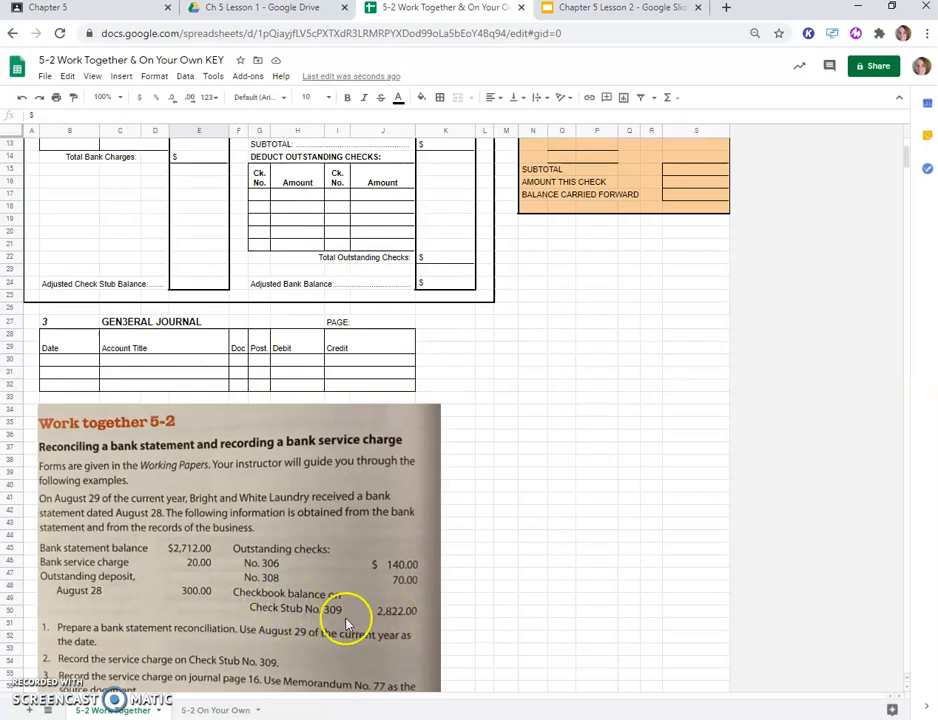
mouse_move(368, 628)
type("2822")
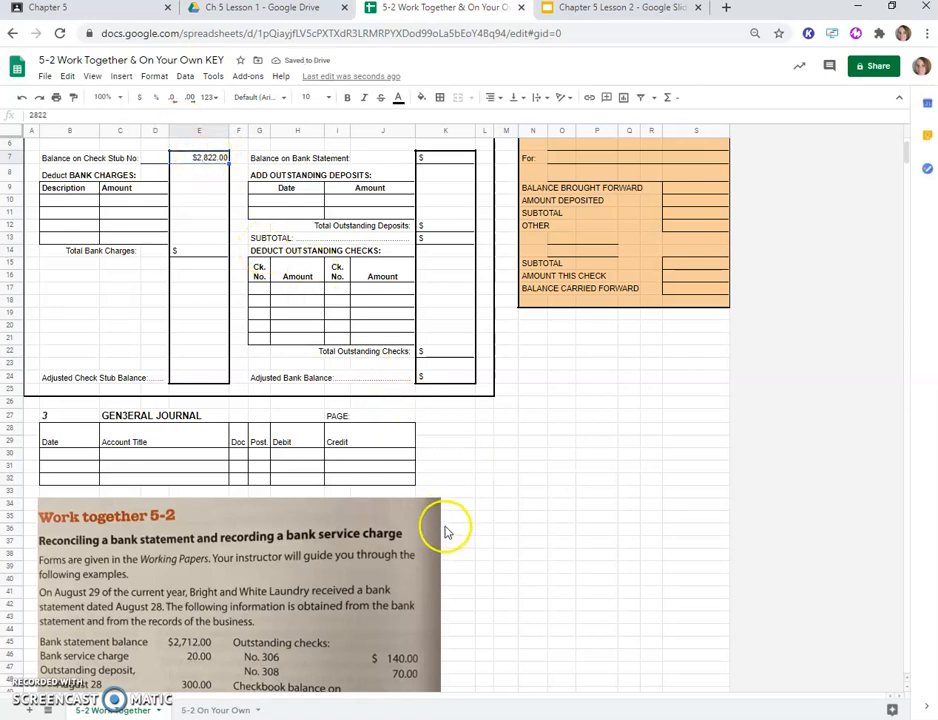
scroll("down", 3)
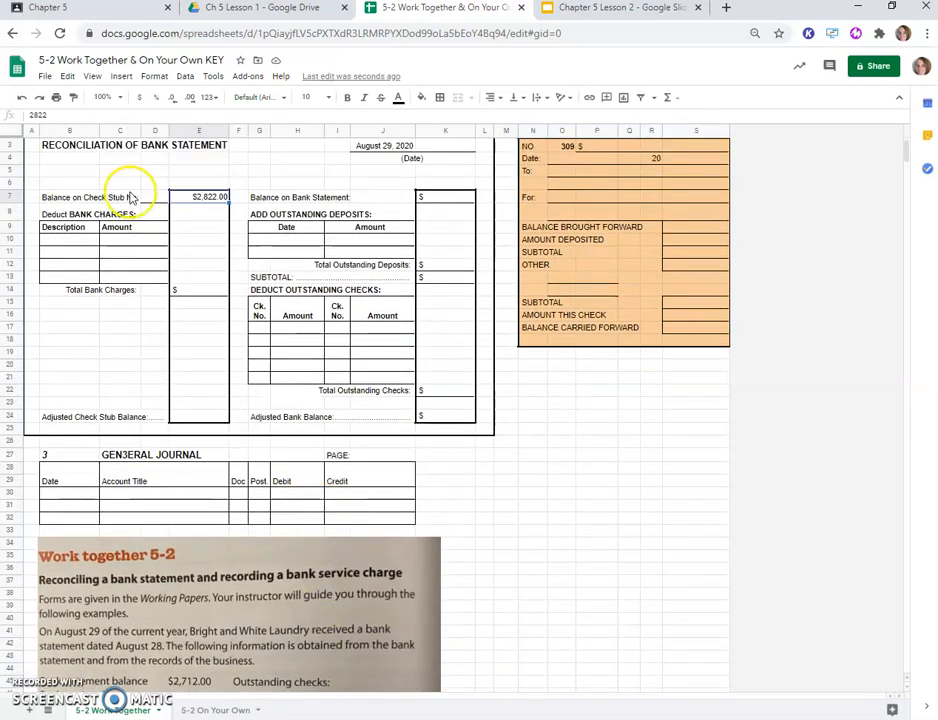
type("30")
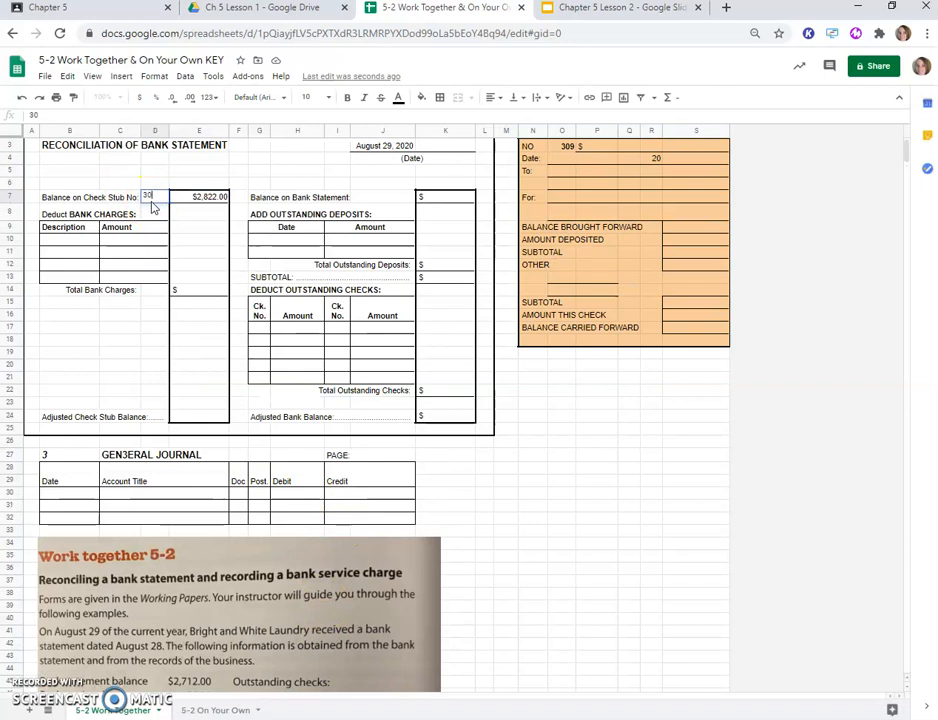
type("309")
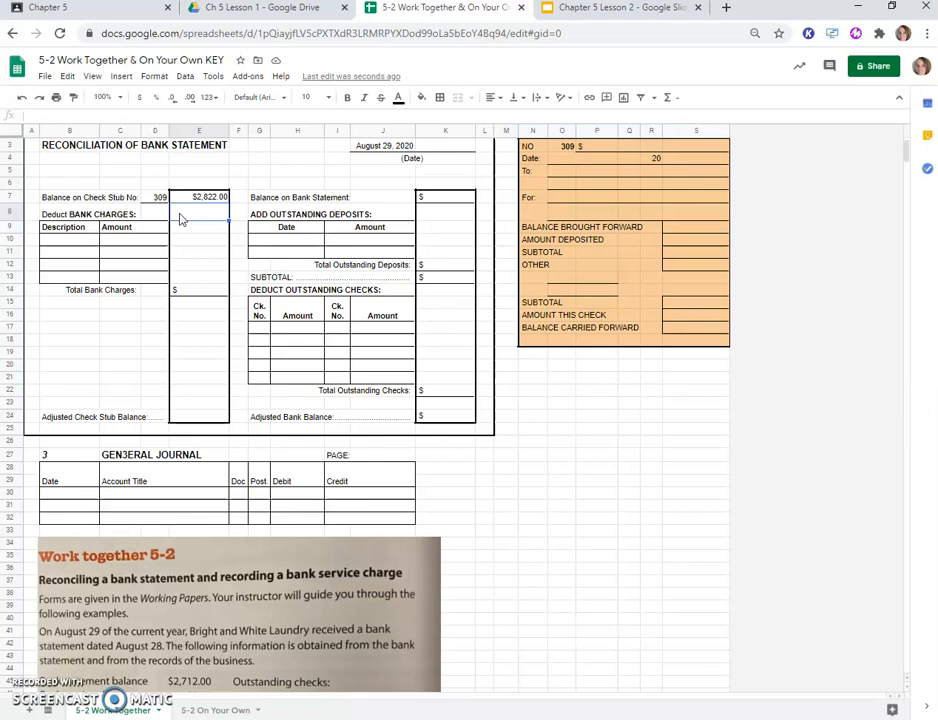
scroll("down", 3)
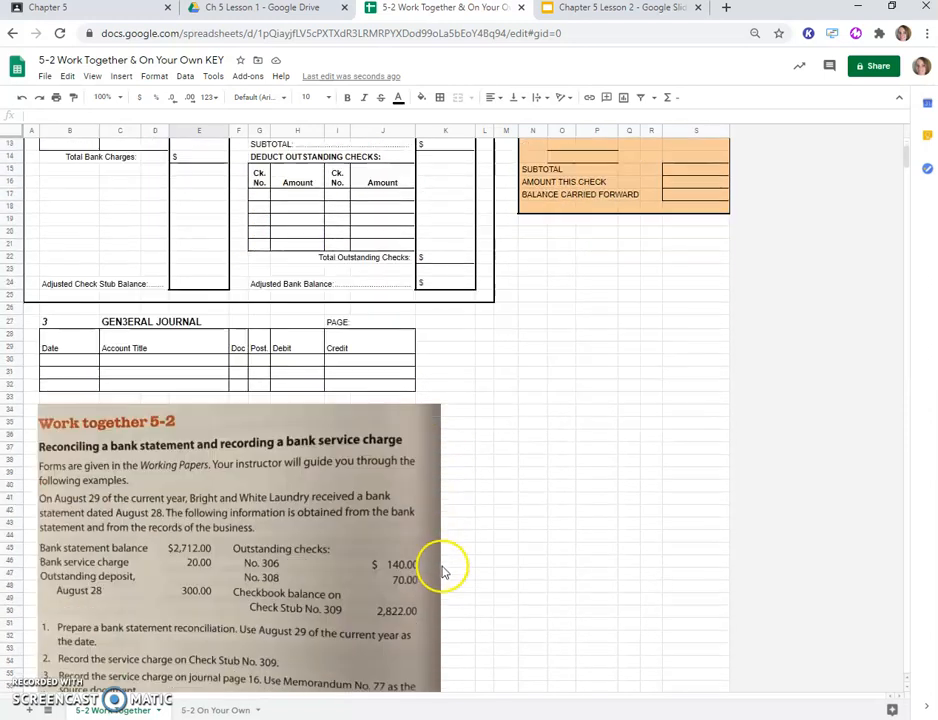
mouse_move(196, 570)
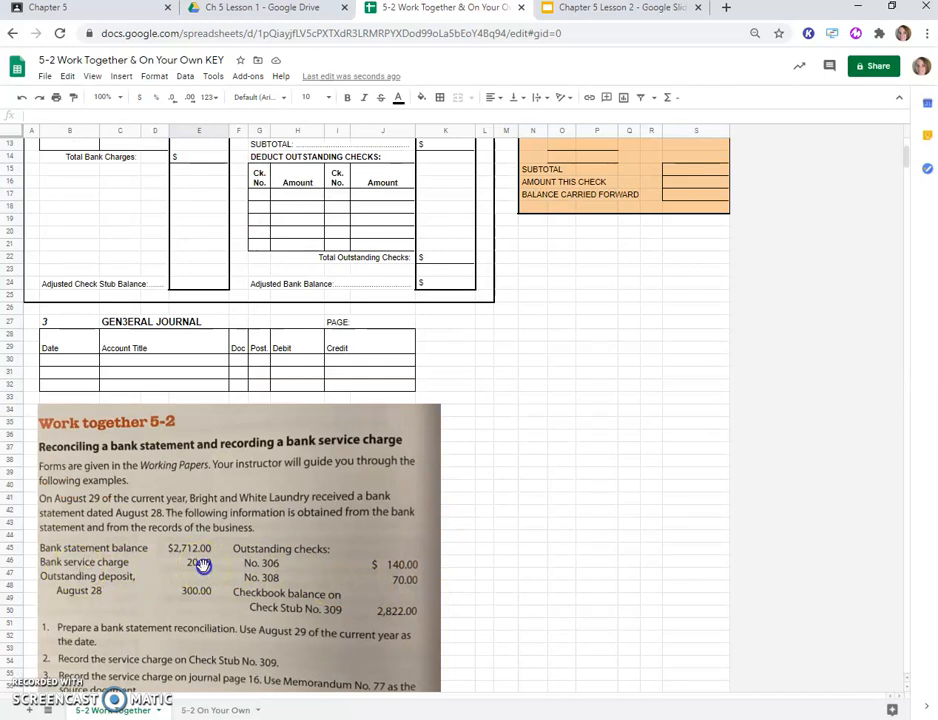
Step: List a Service Charge of $20.00 under Deduct Bank Charges
scroll("down", 3)
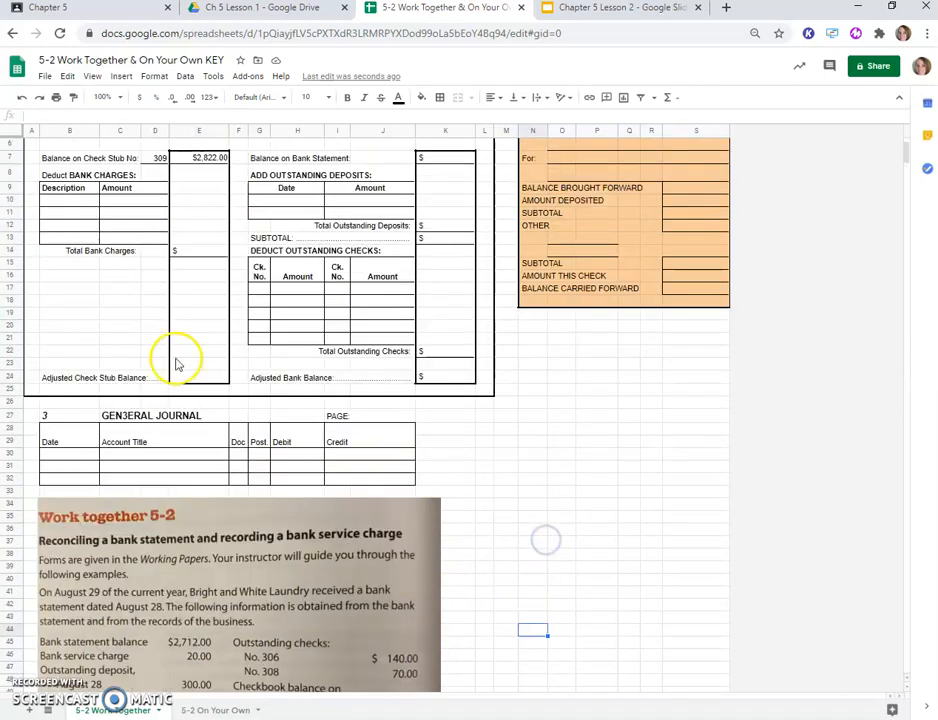
scroll("up", 3)
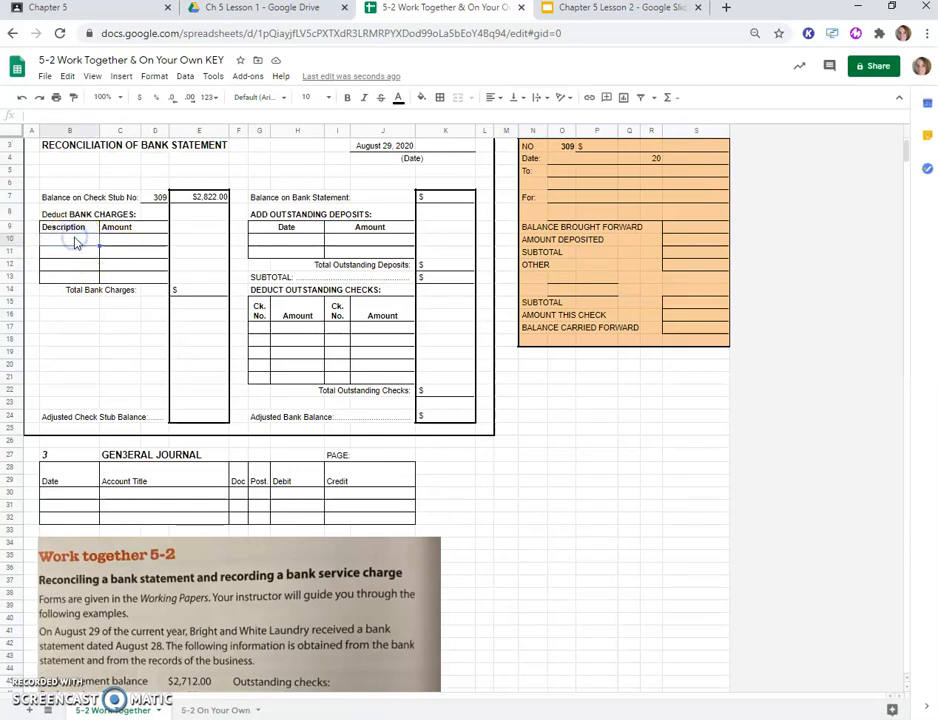
type("$")
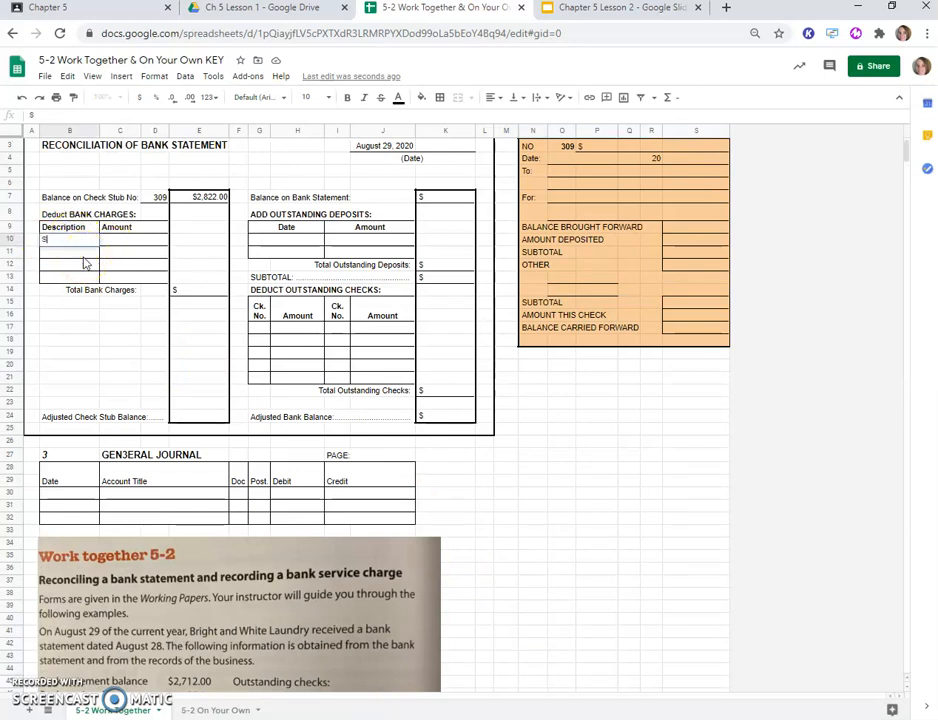
type("ervice")
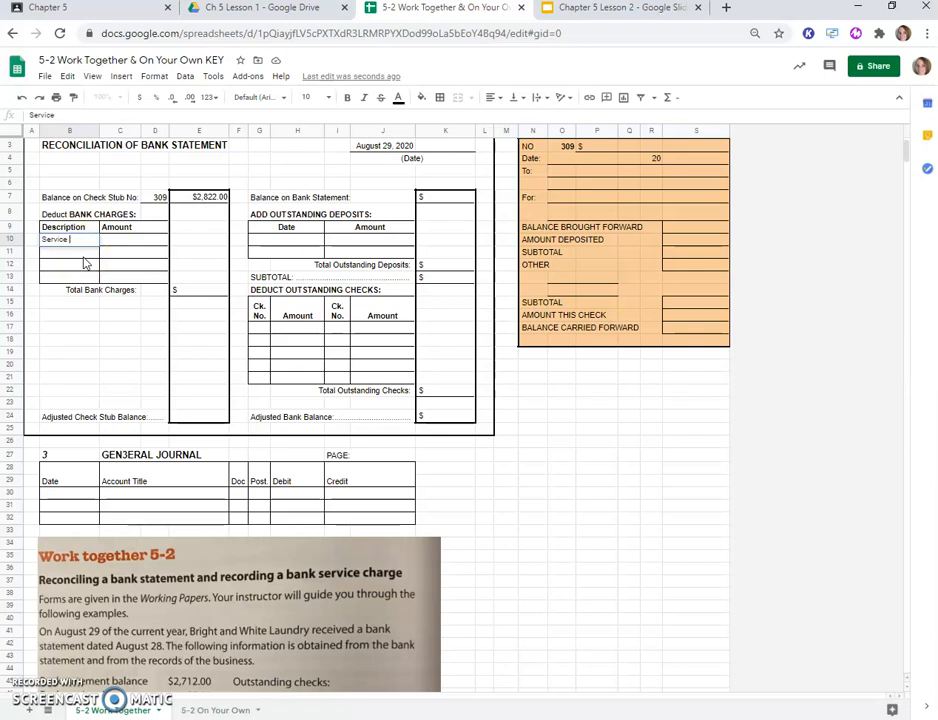
type("Charge")
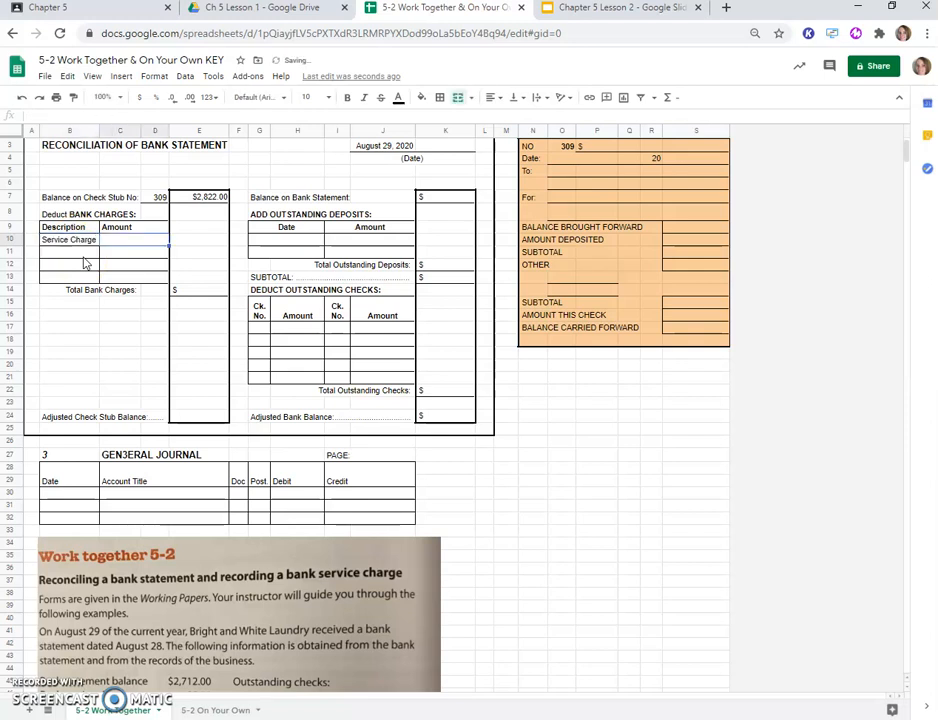
type("20.00")
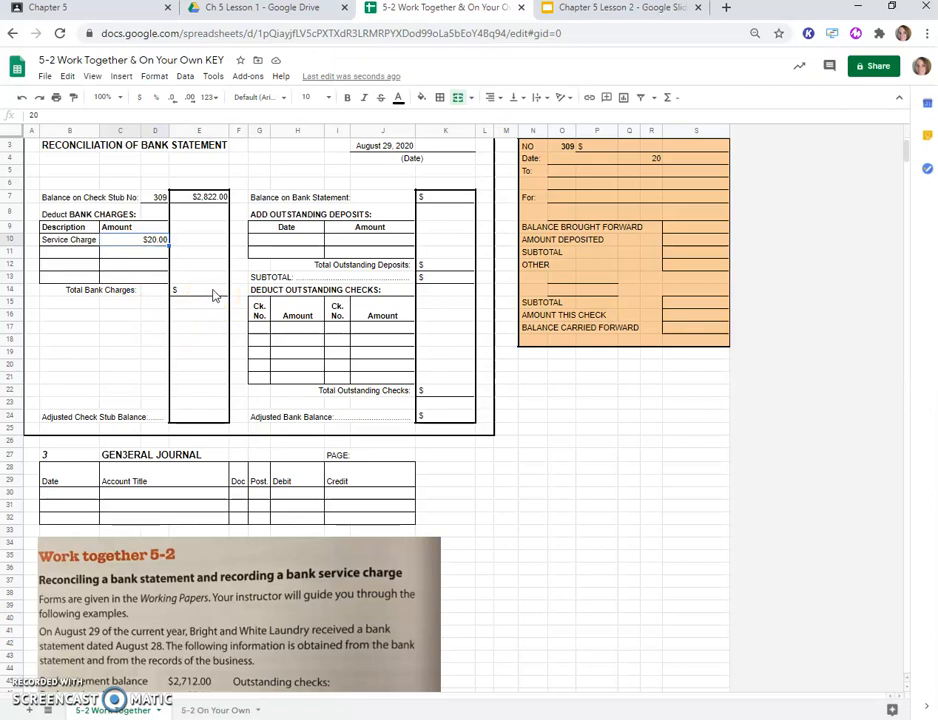
Step: Total the bank charges with a formula (=C10+C11) giving $20.00
left_click(200, 290)
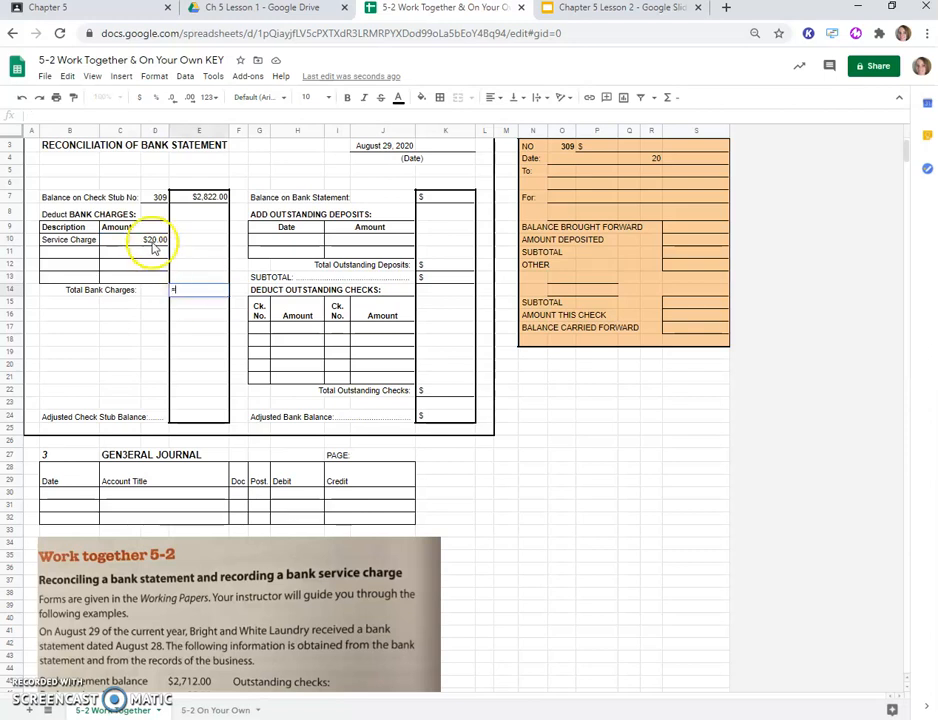
type("=C10+C11")
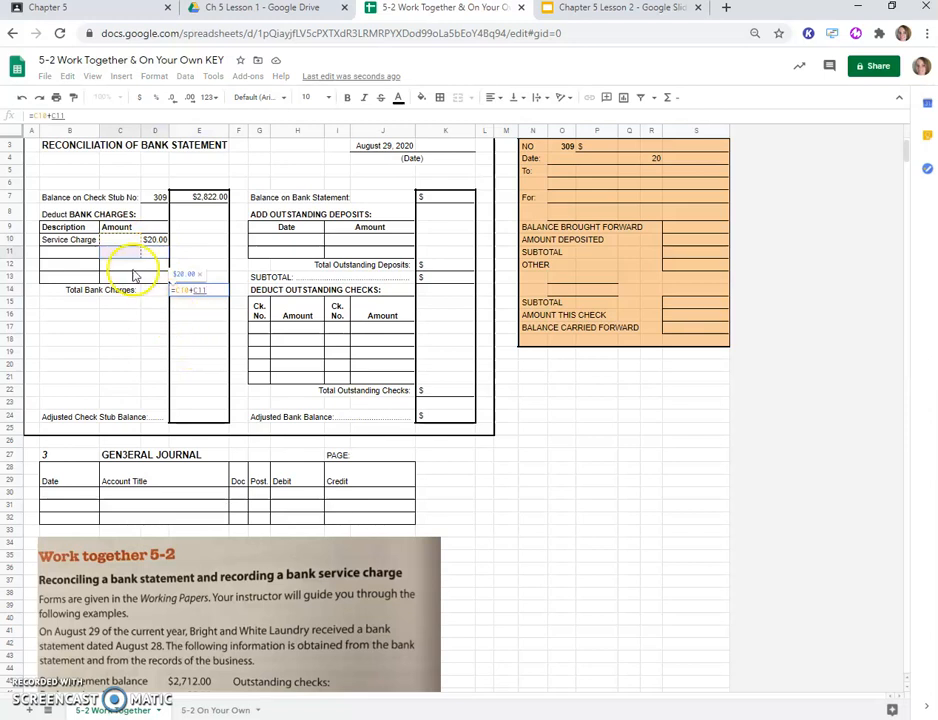
left_click(200, 290)
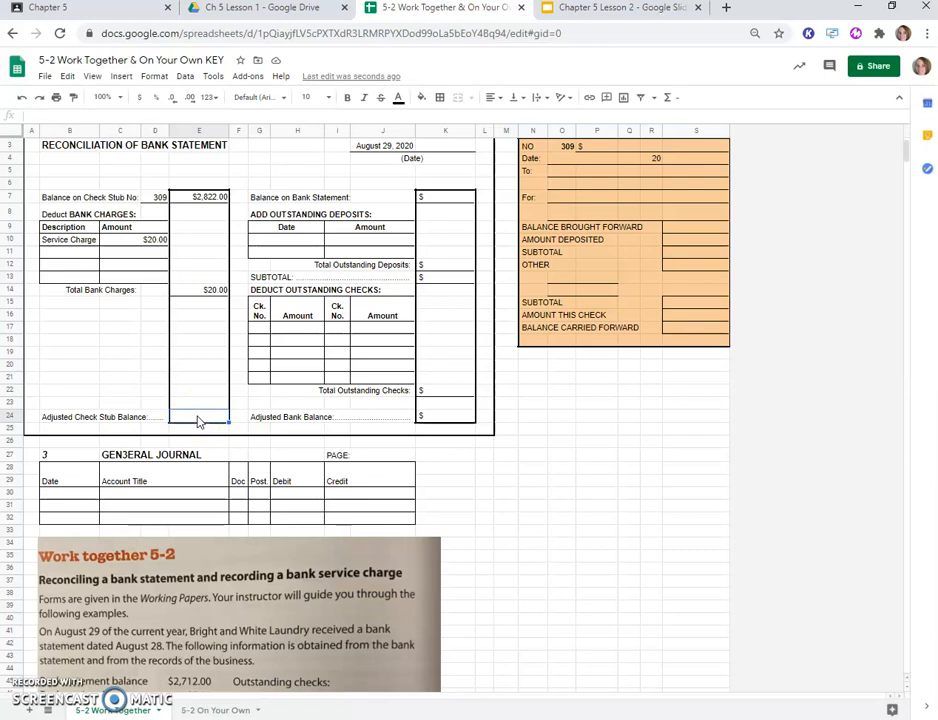
Step: Enter a formula giving the $2,802.00 adjusted check stub balance, then move to the bank statement balance cell
left_click(200, 198)
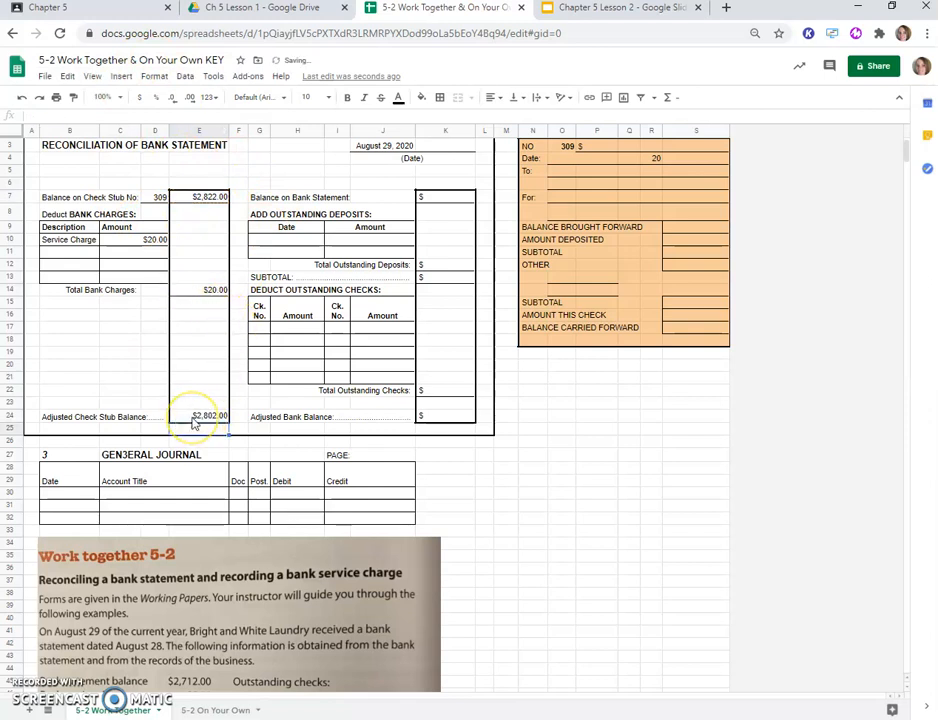
mouse_move(238, 444)
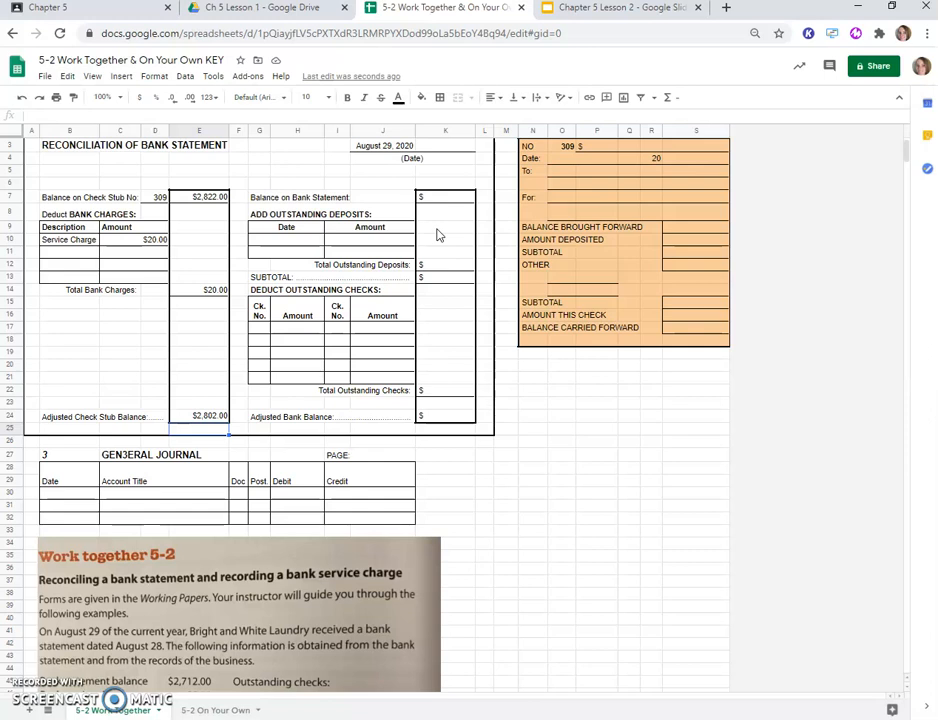
left_click(452, 198)
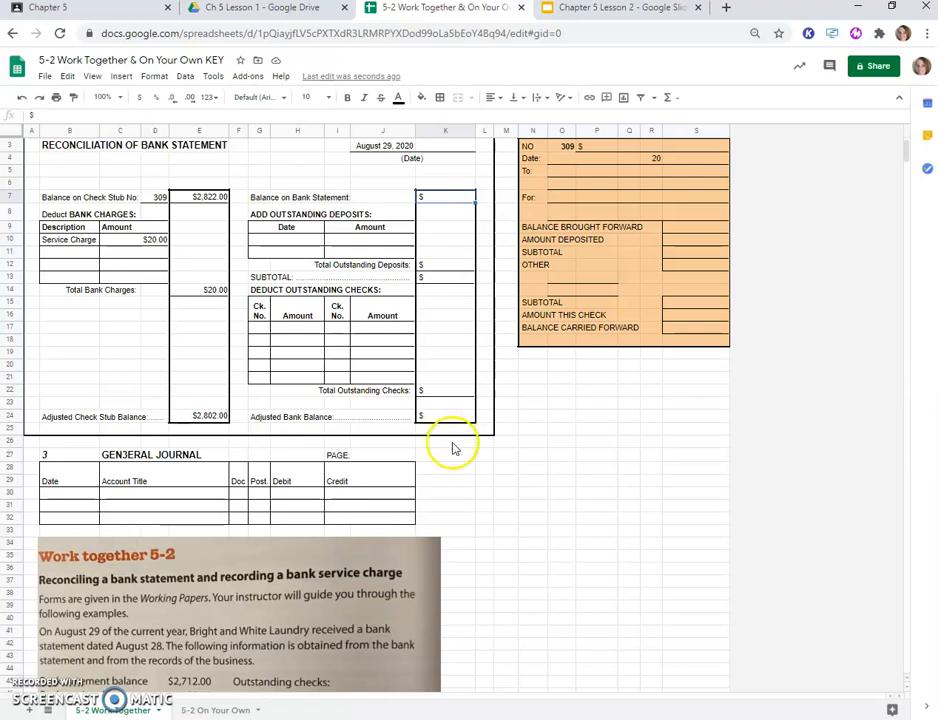
Step: Scroll down to read the $2,712.00 bank statement balance from the Work Together 5-2 data
scroll("down", 3)
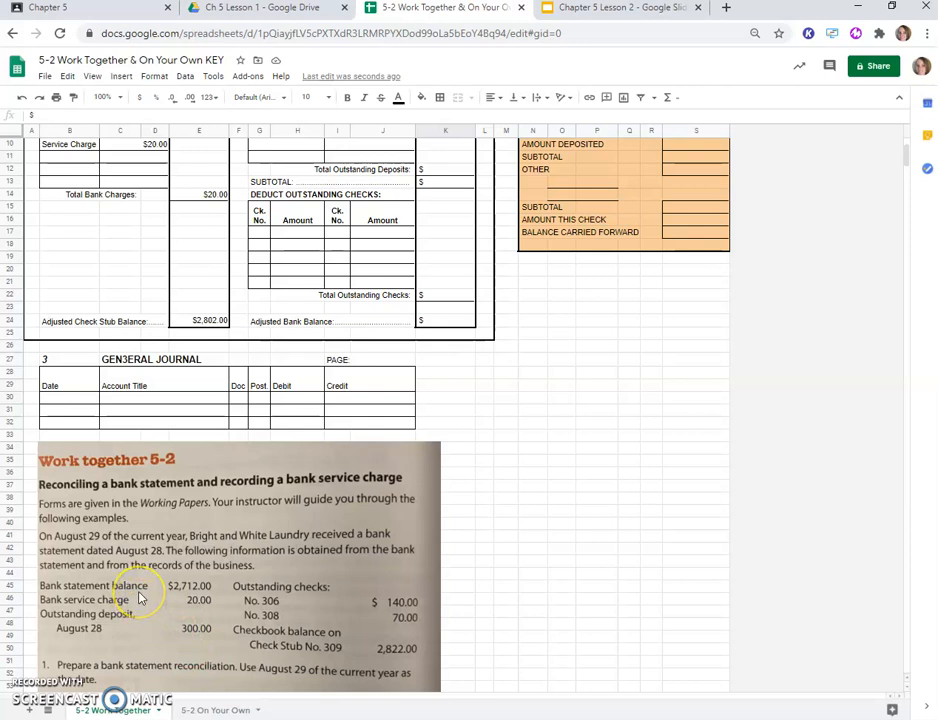
mouse_move(228, 456)
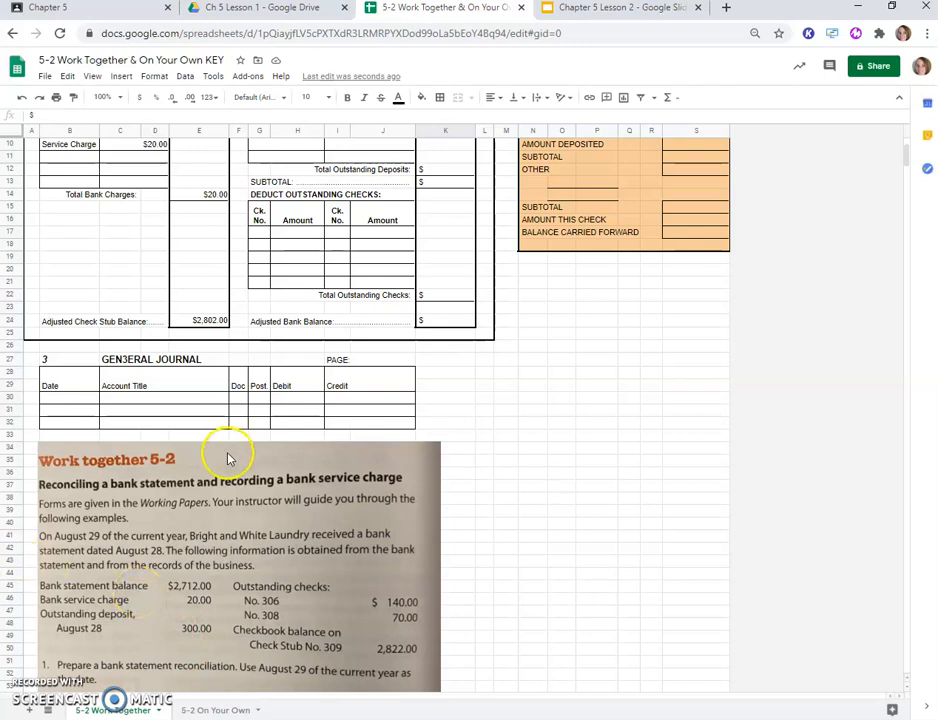
mouse_move(490, 536)
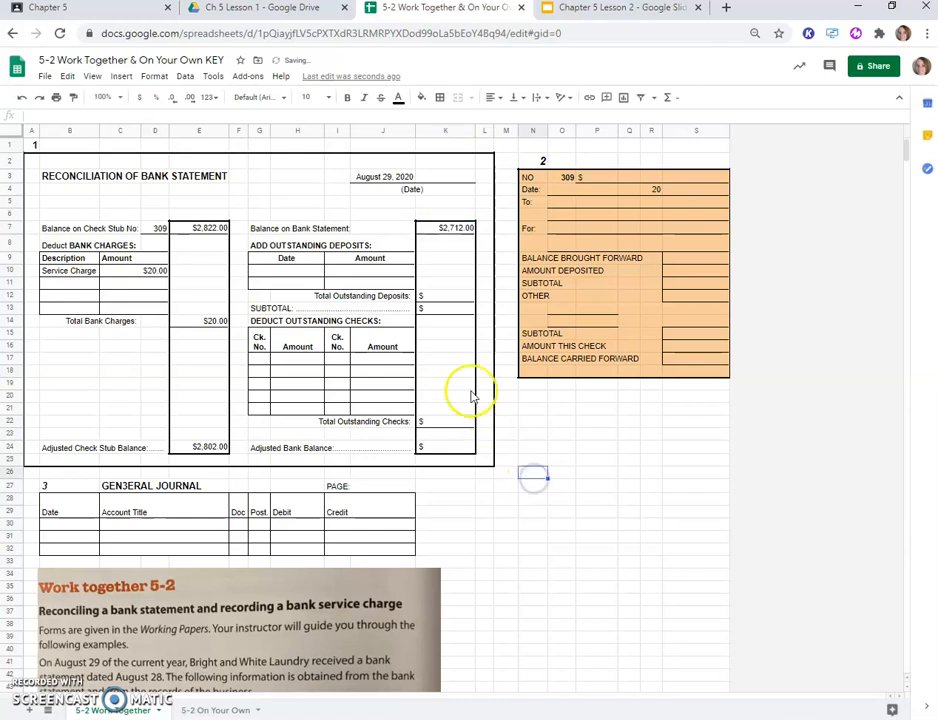
mouse_move(436, 356)
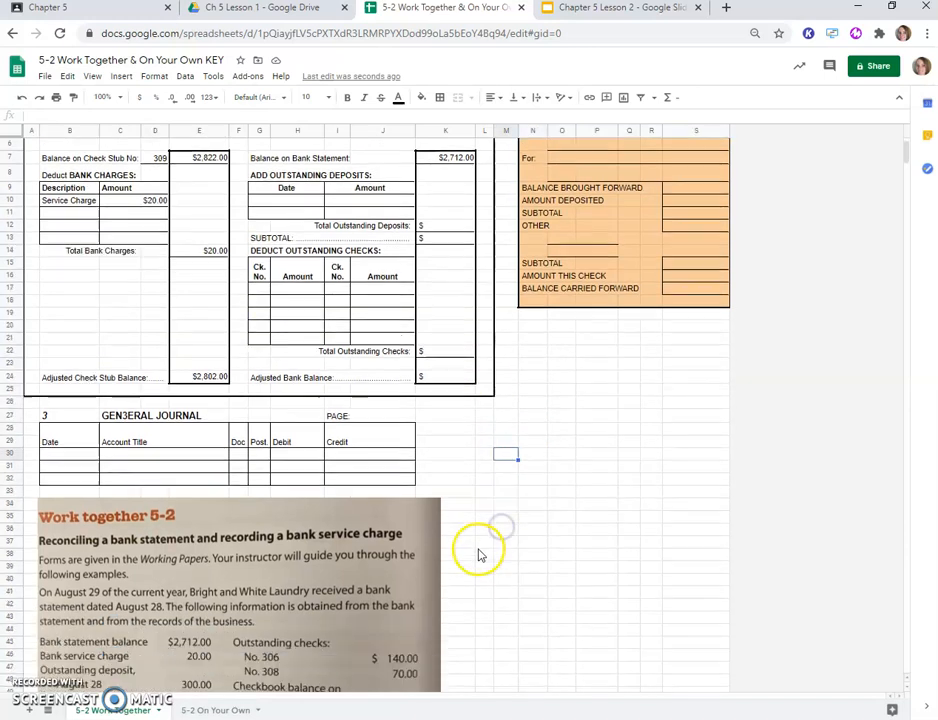
Step: Enter the $2,712.00 bank balance and the 8/28/20 outstanding deposit of $300.00
scroll("down", 3)
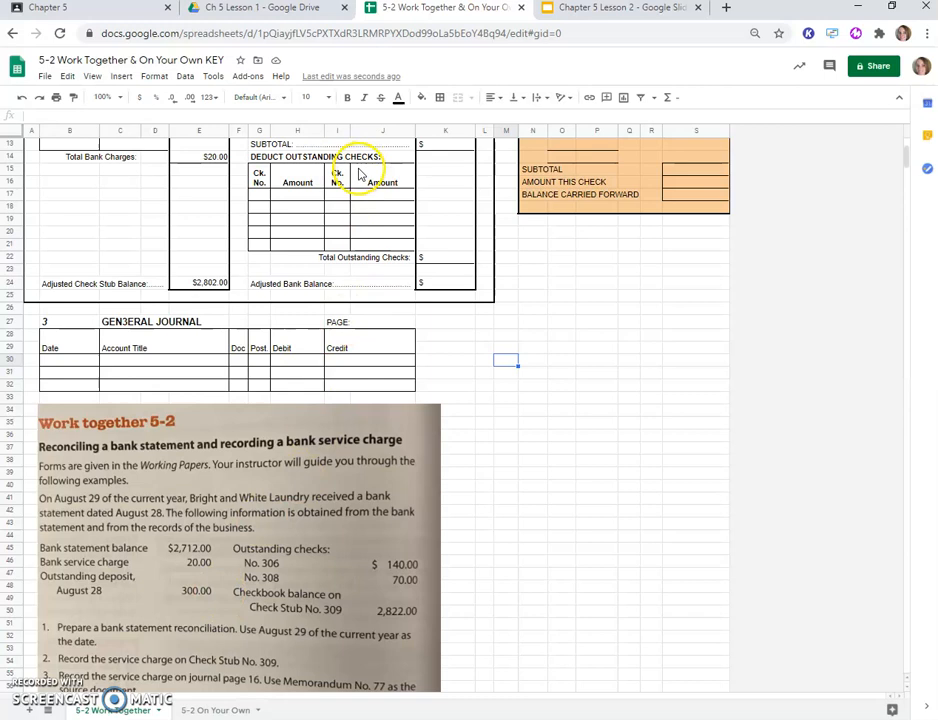
scroll("up", 3)
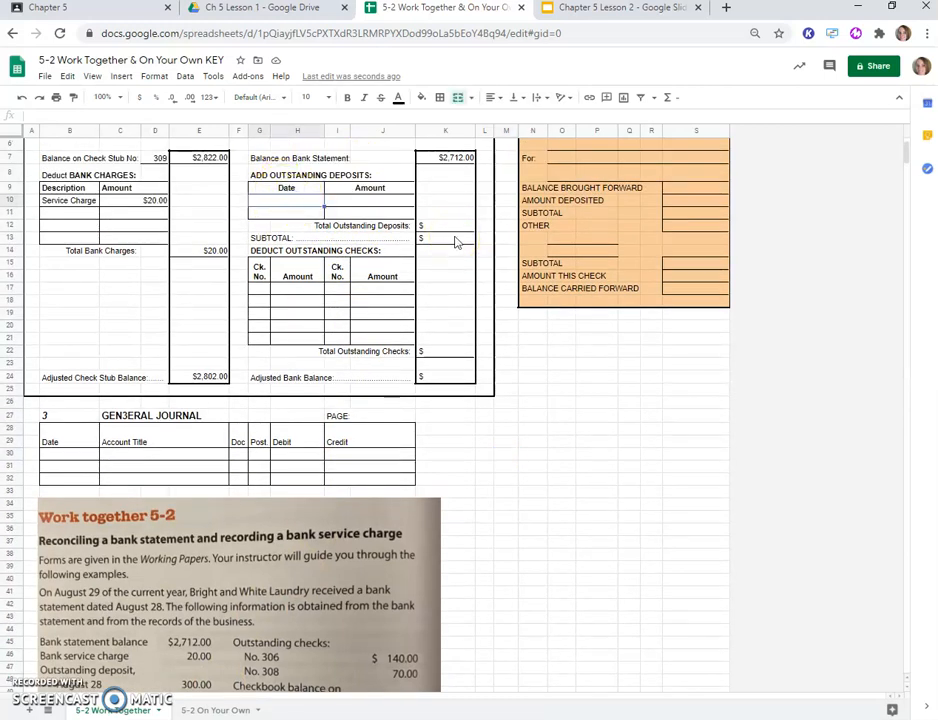
type("8/28/20")
left_click(370, 200)
type("300")
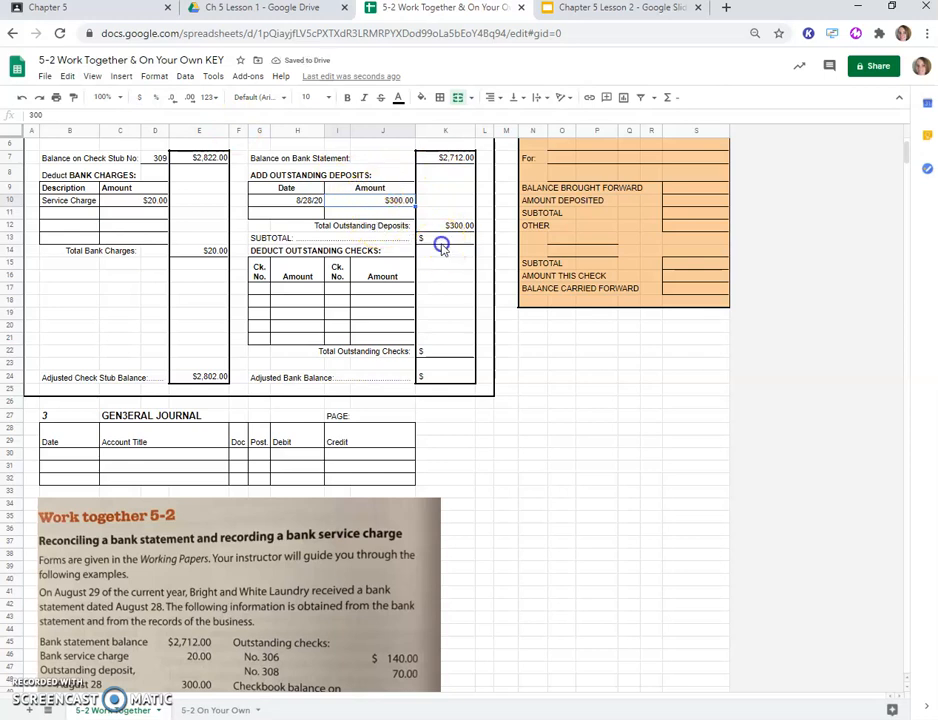
Step: Build the subtotal formula adding the deposit to the bank balance for $3,012.00
left_click(444, 238)
type("=k7")
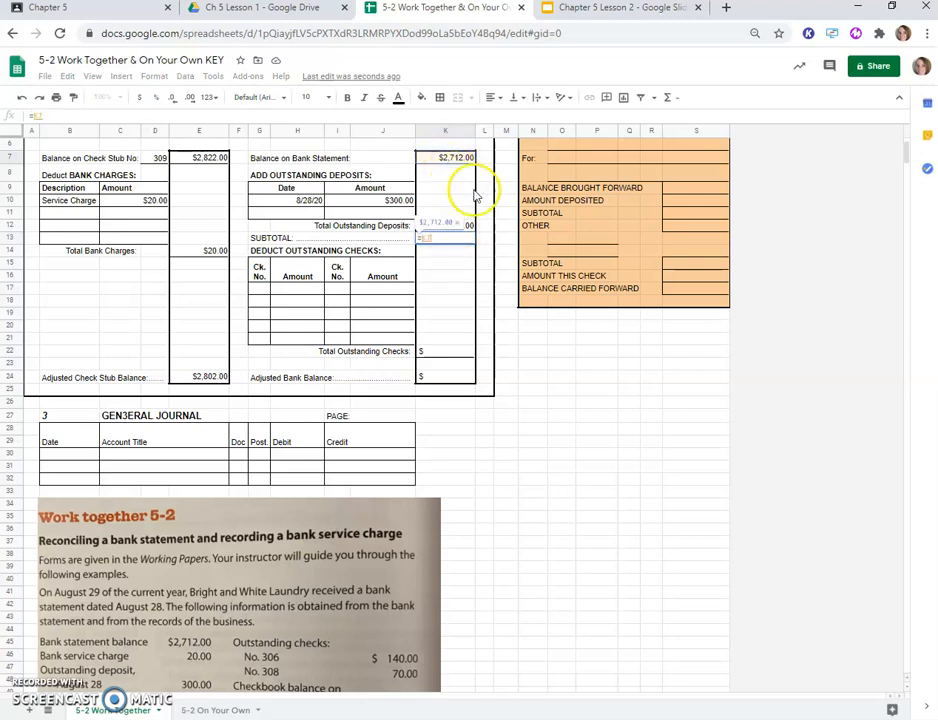
left_click(444, 238)
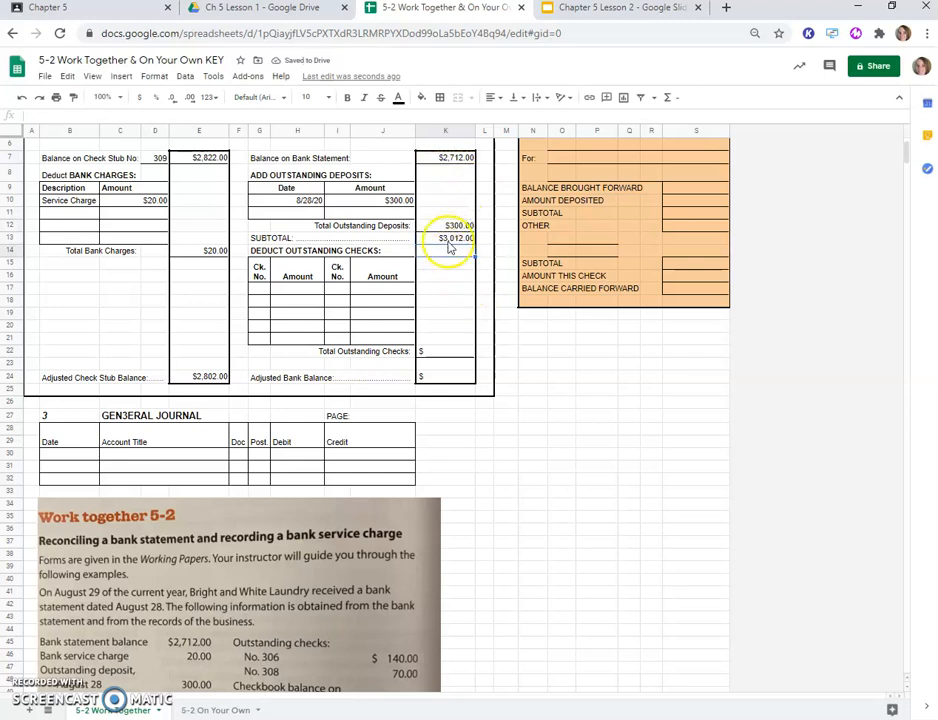
left_click(456, 248)
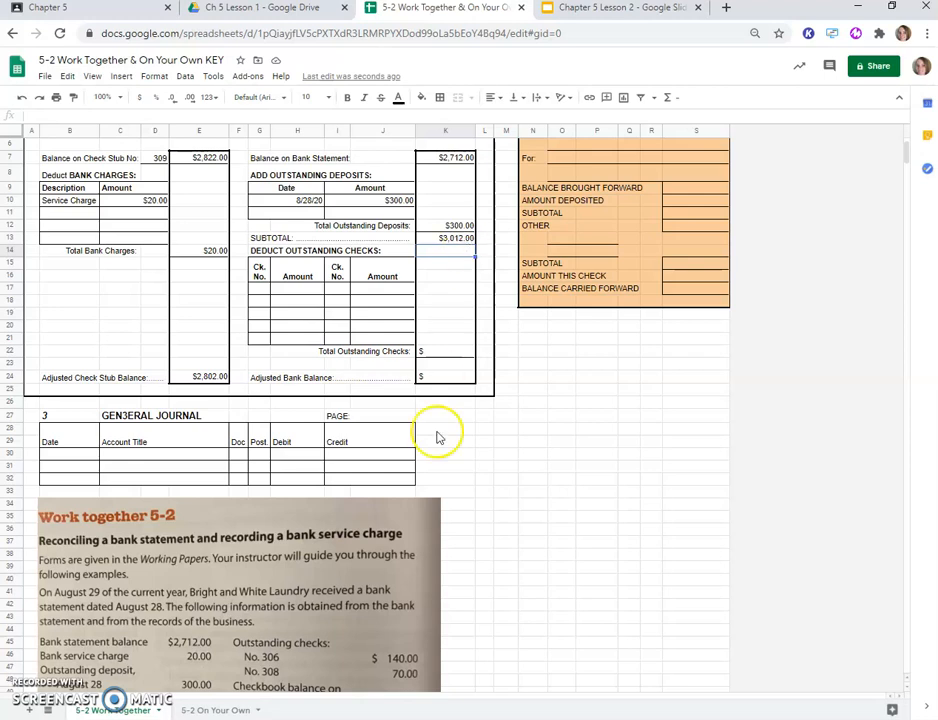
Step: List outstanding checks 306 for $140.00 and 308 for $70.00, totalling $210.00 and an adjusted bank balance of $2,802.00
scroll("down", 3)
type("306")
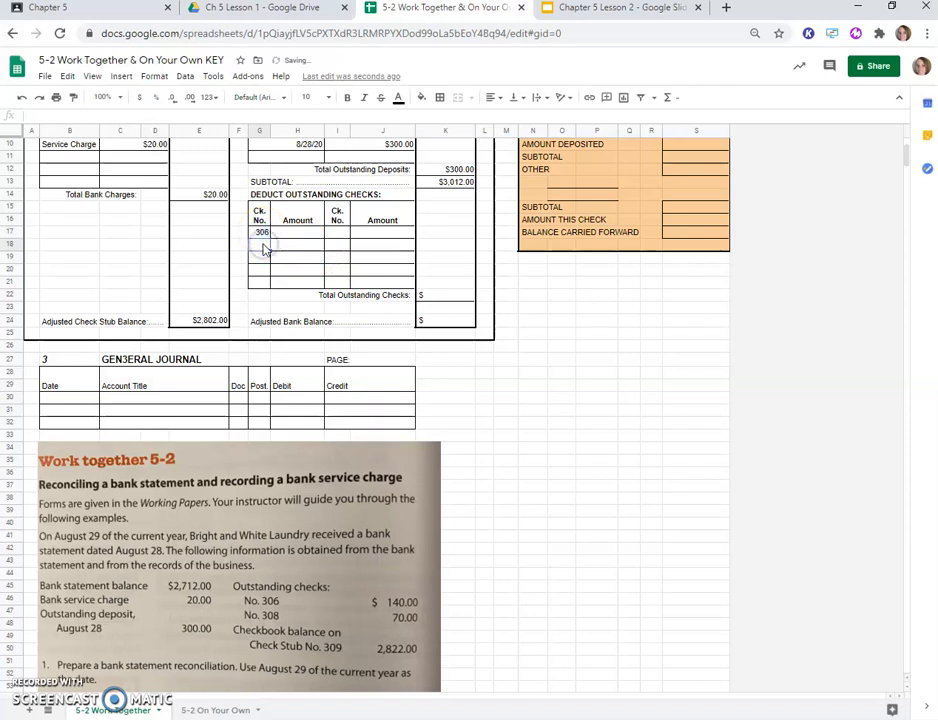
type("308")
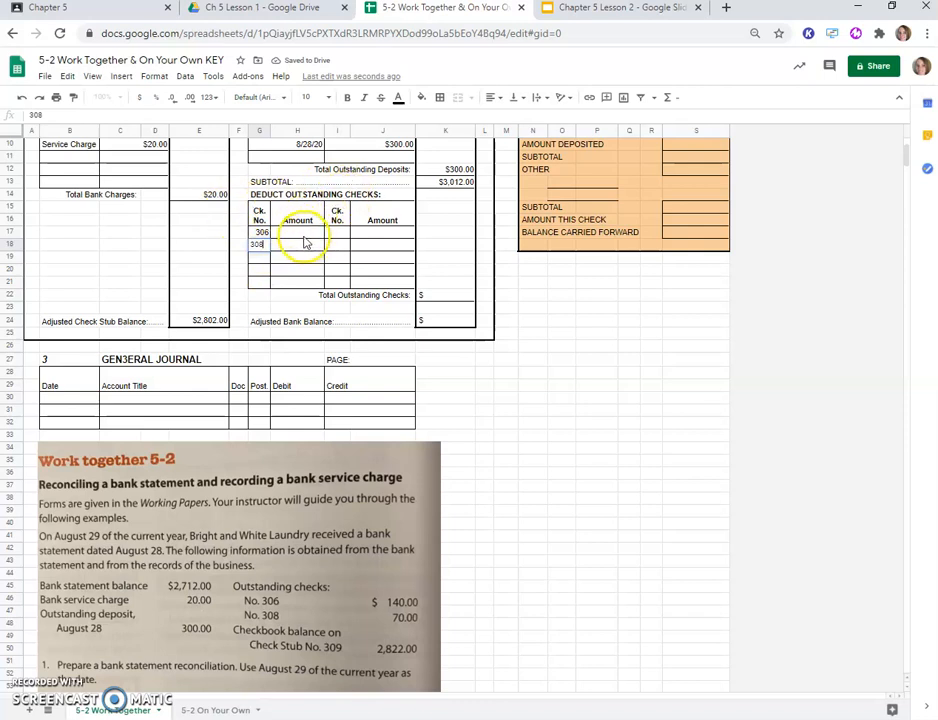
type("140")
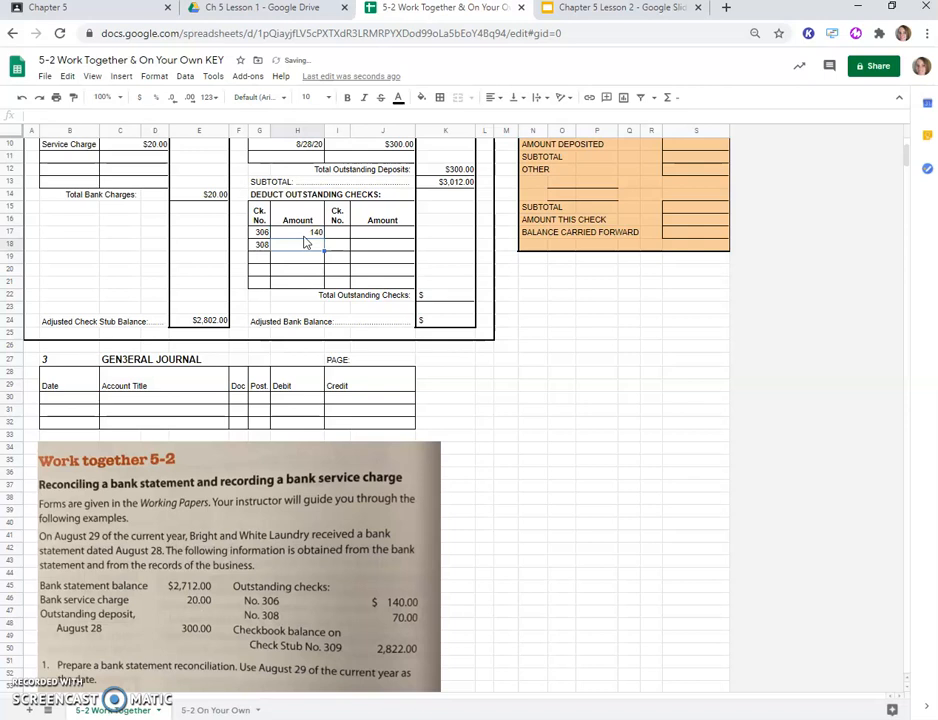
type("70.00")
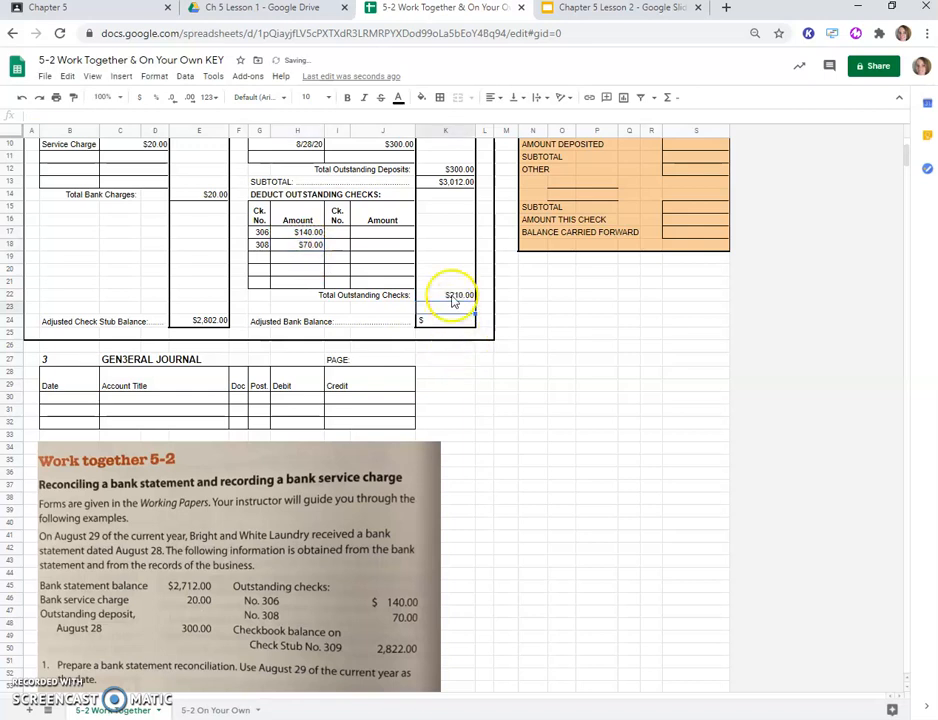
left_click(444, 304)
type("2,802.00")
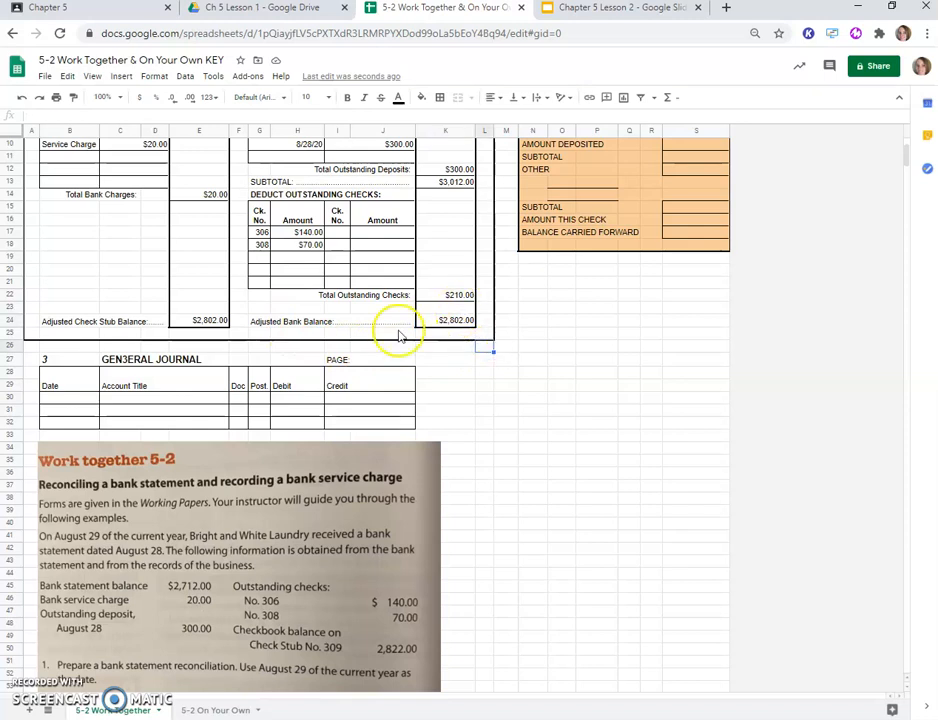
mouse_move(392, 366)
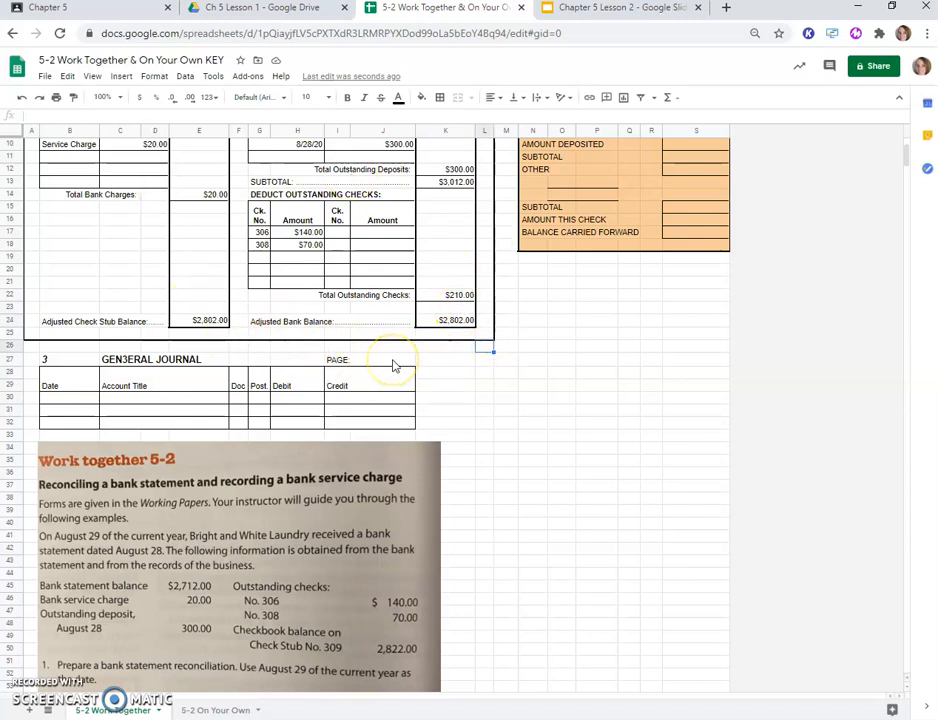
mouse_move(344, 374)
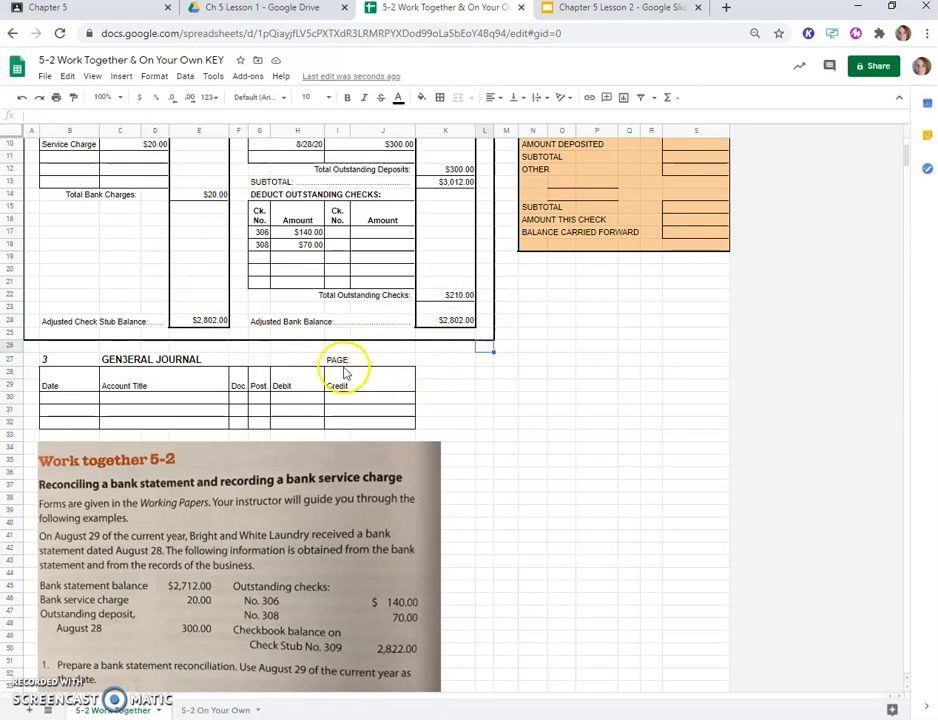
mouse_move(430, 336)
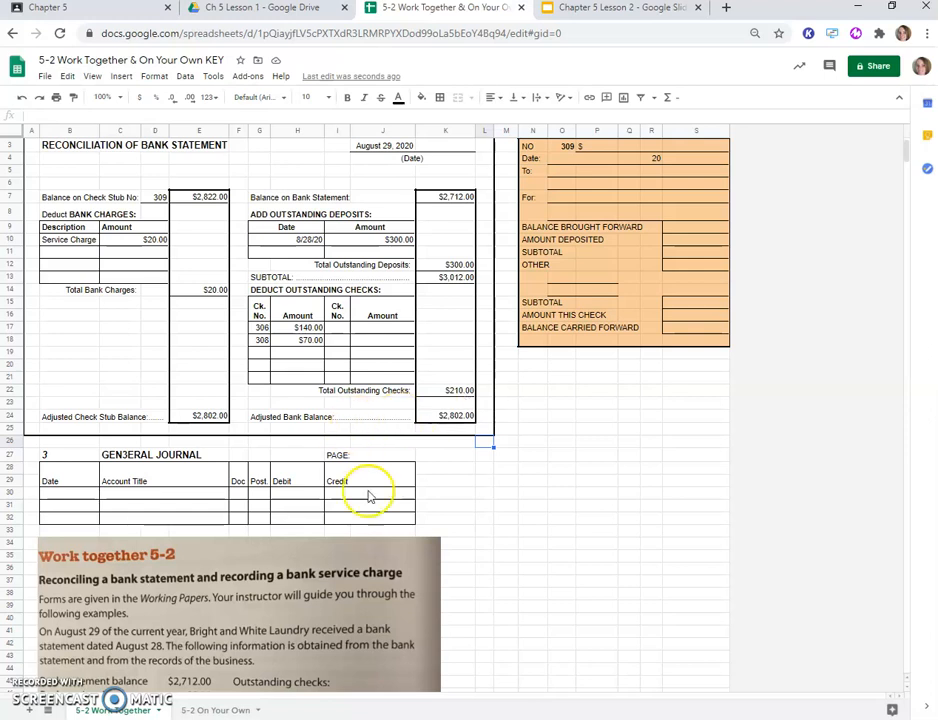
Step: Fill in check stub 309's heading details with the $2,822.00 balance brought forward
scroll("down", 3)
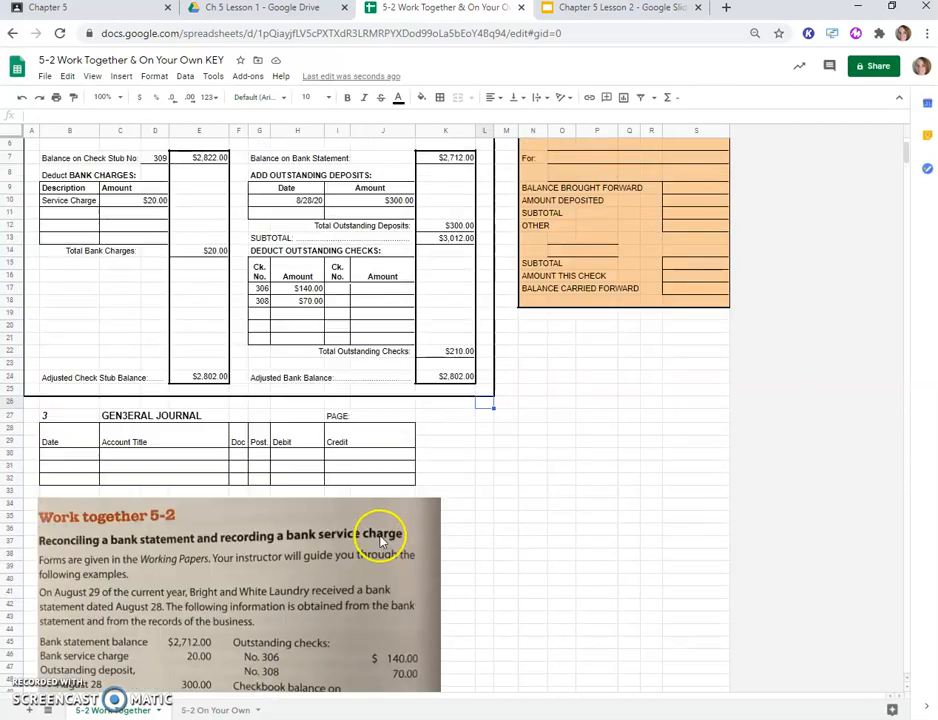
scroll("up", 3)
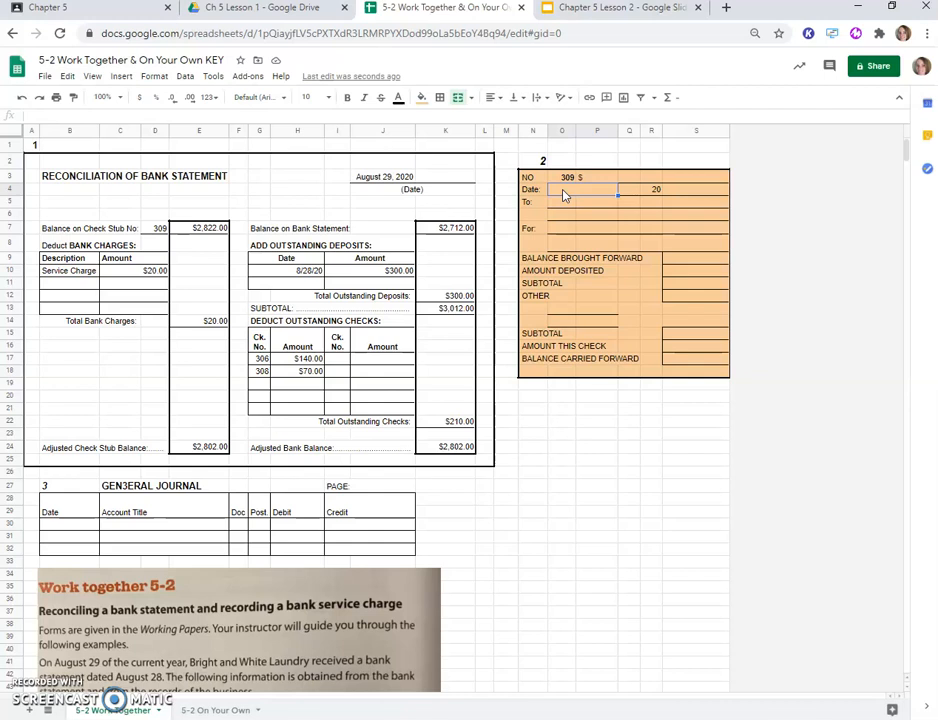
mouse_move(544, 154)
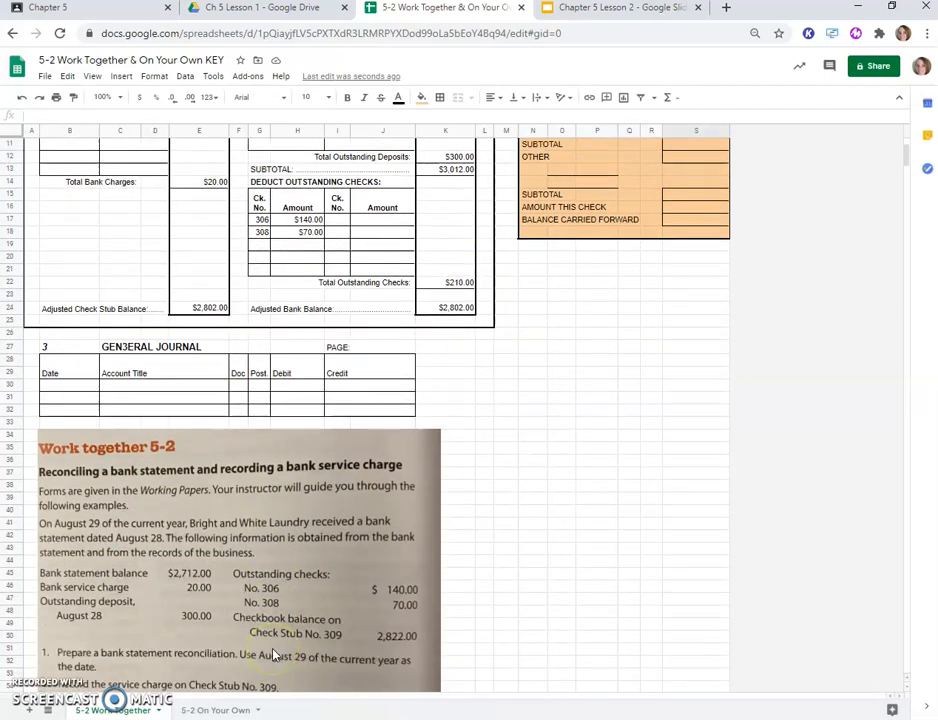
scroll("down", 3)
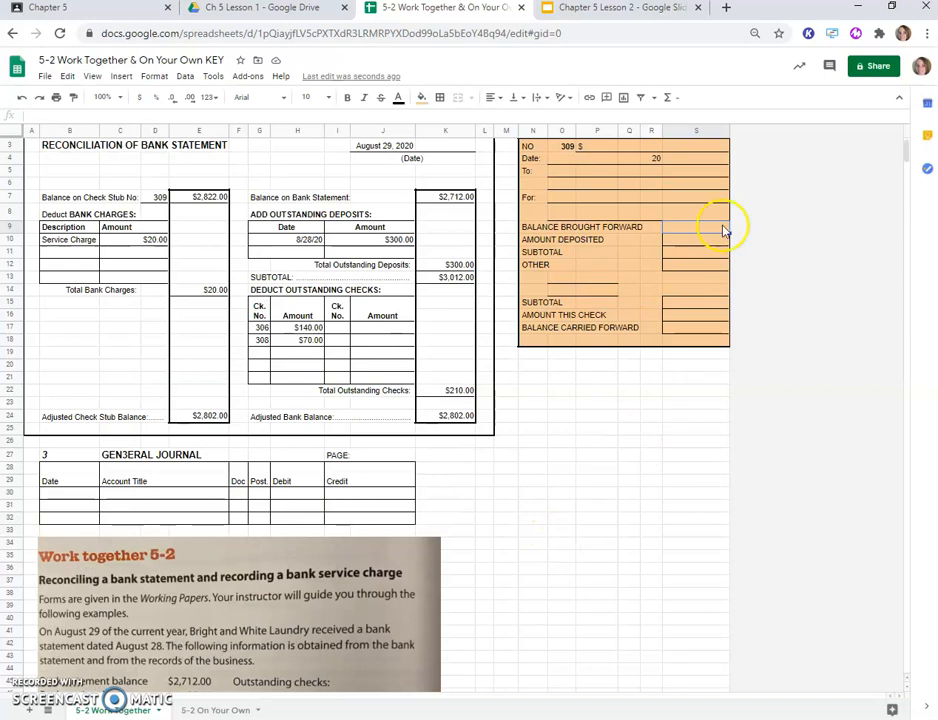
type("2822")
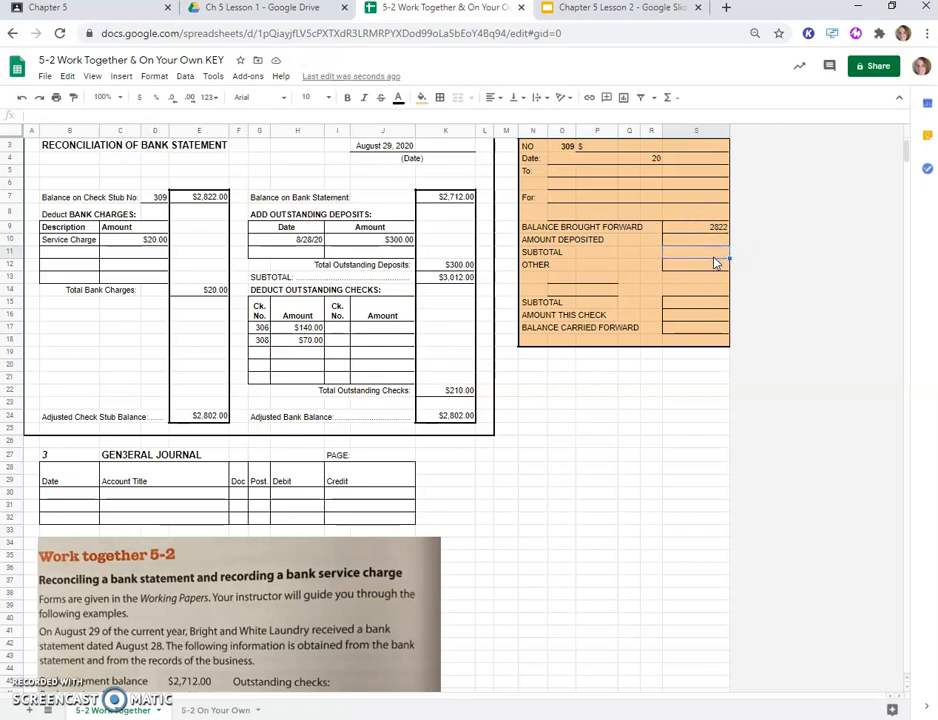
Step: Deduct a $20.00 Service Charge on the Other line, leaving a $2,802.00 subtotal
left_click(696, 228)
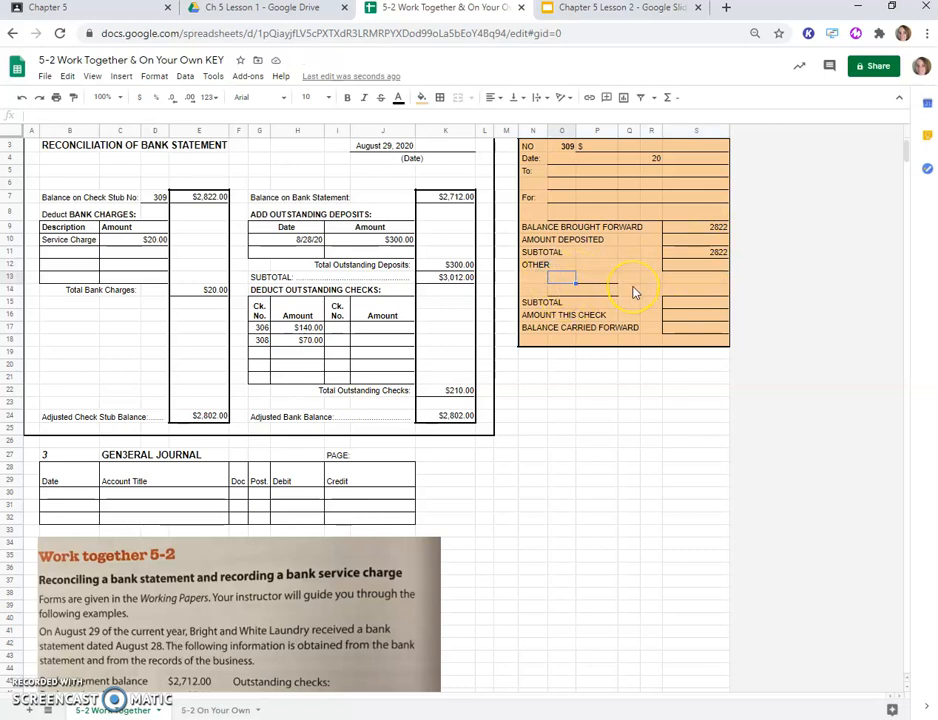
type("Service Charge")
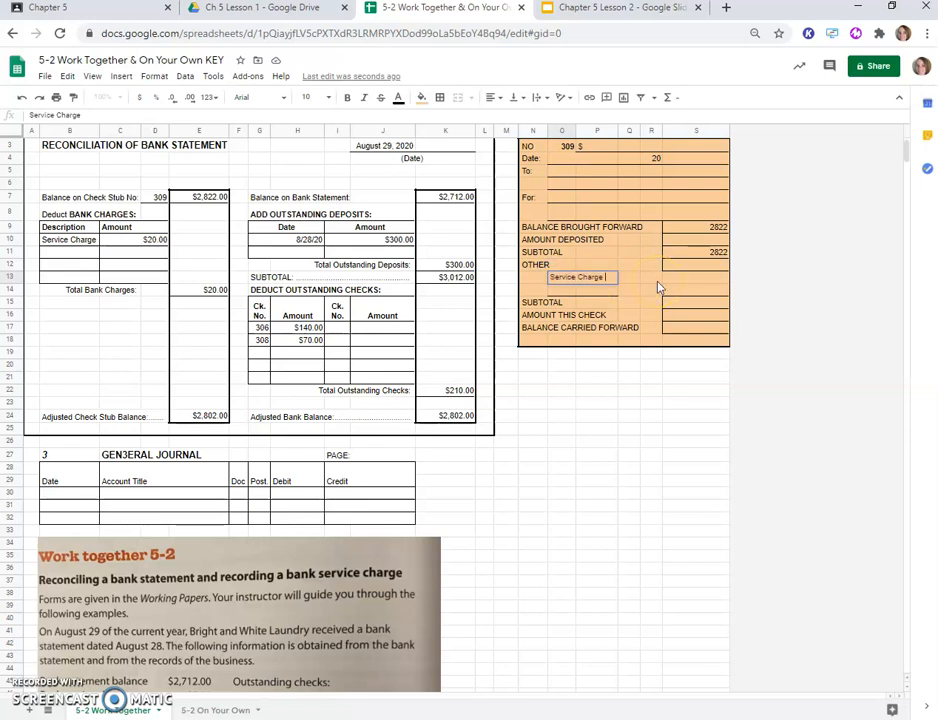
type("5")
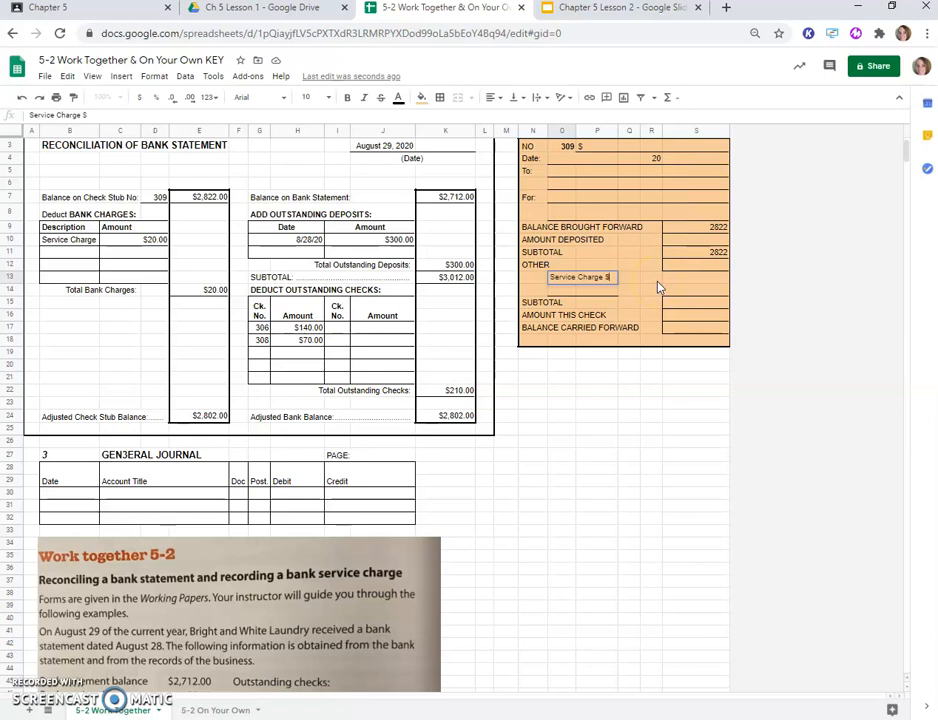
type("20.00")
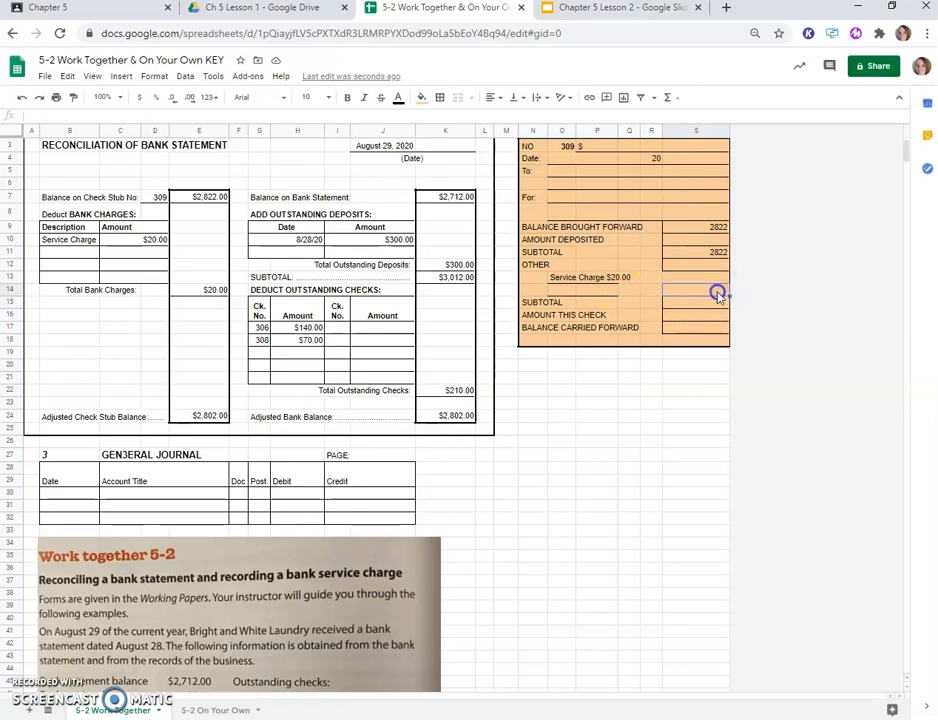
type("20.00")
left_click(696, 302)
type("=S11-S14")
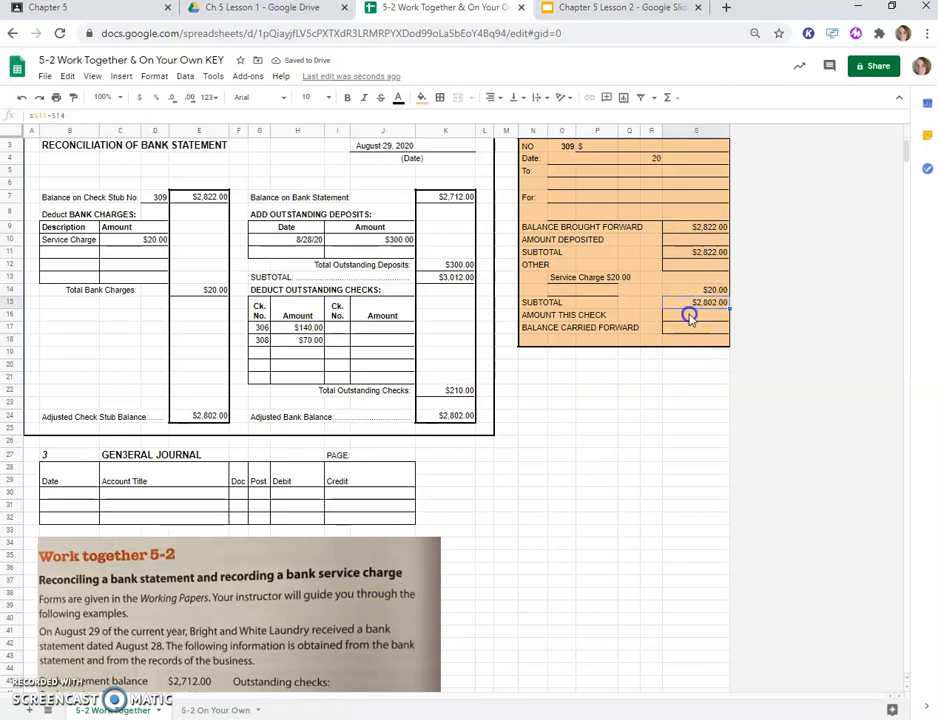
left_click(696, 316)
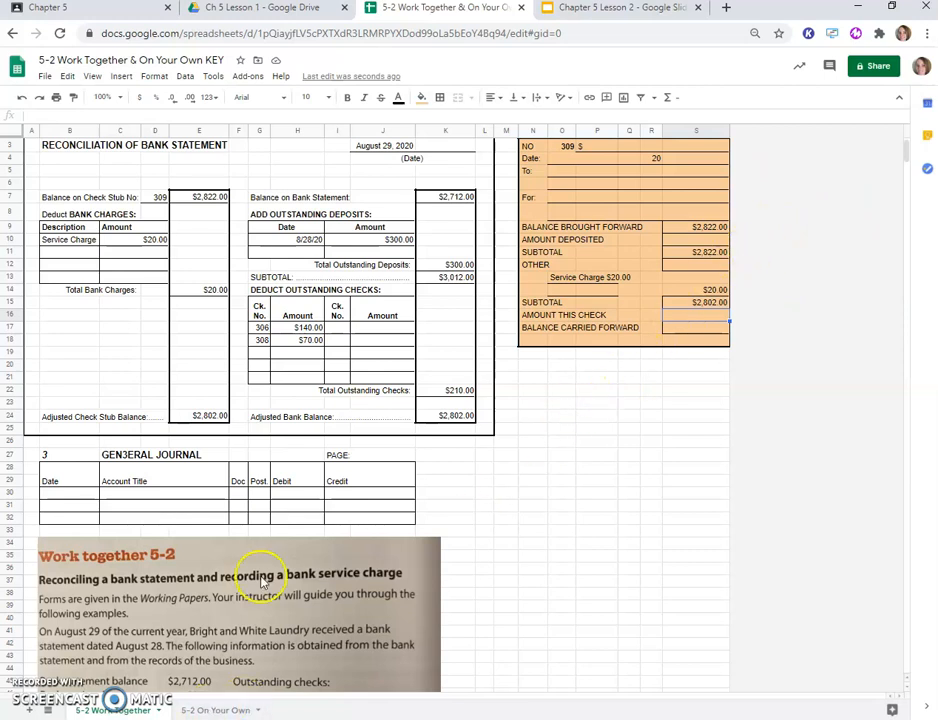
Step: Start the General Journal on page 16 with doc M77 dated 8/29/20
scroll("down", 3)
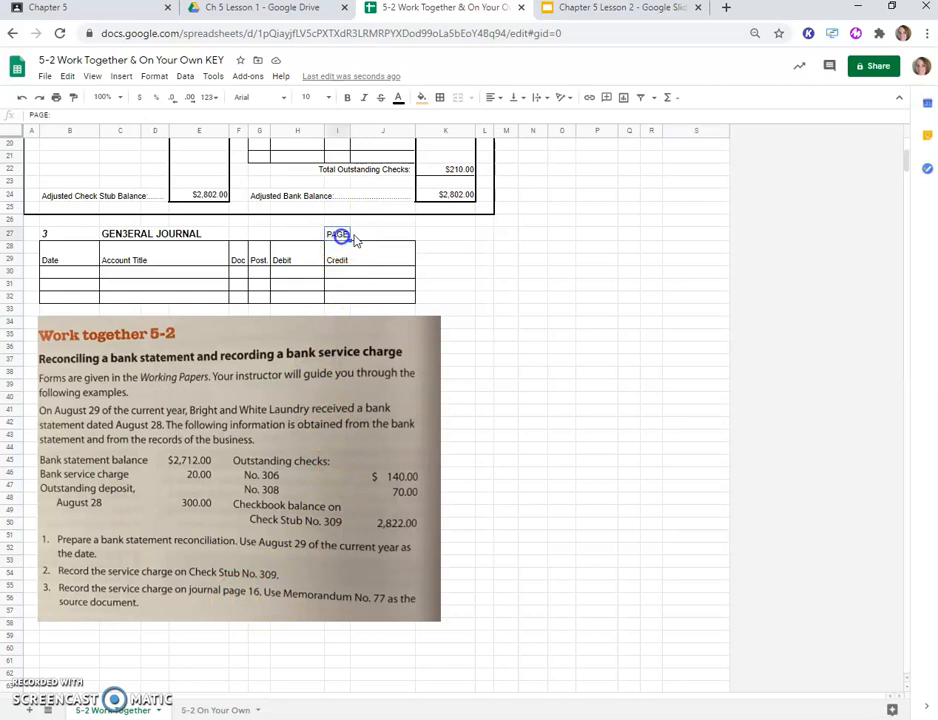
type("16")
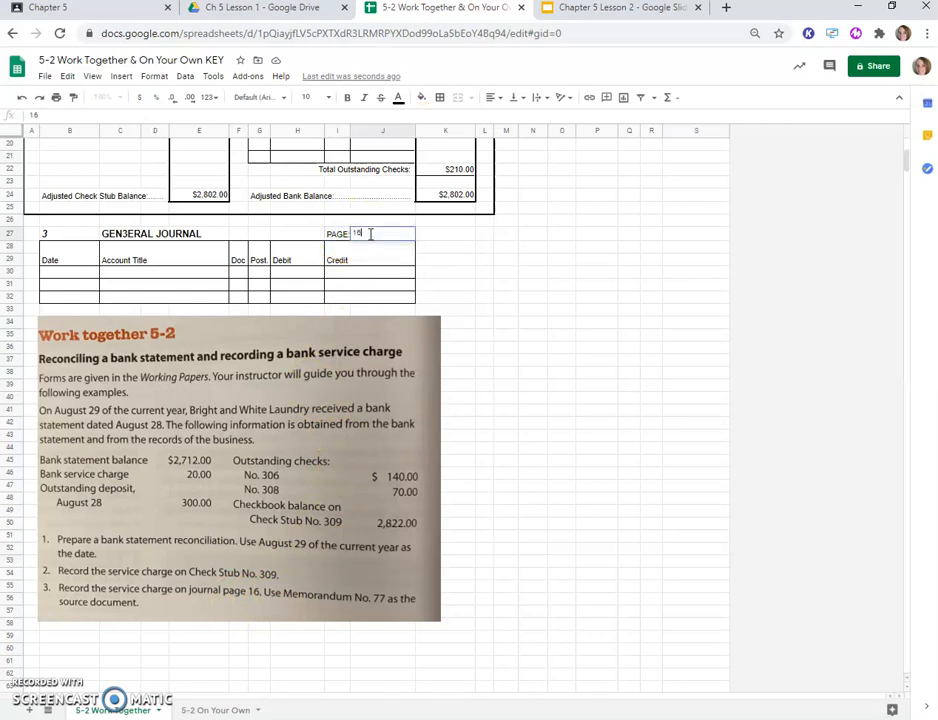
key("enter")
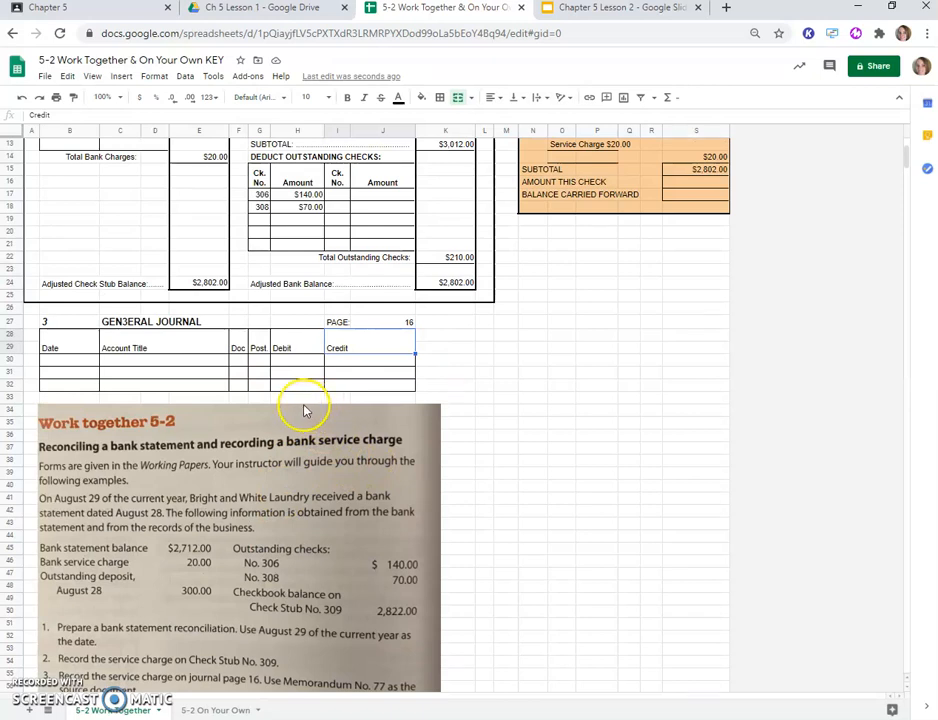
left_click(238, 370)
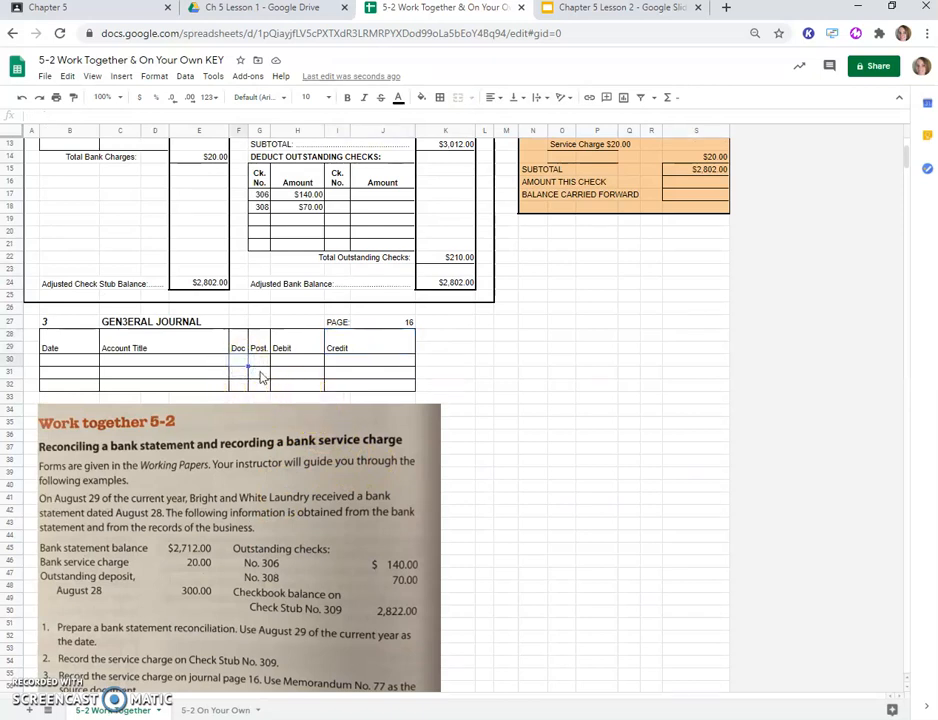
type("m")
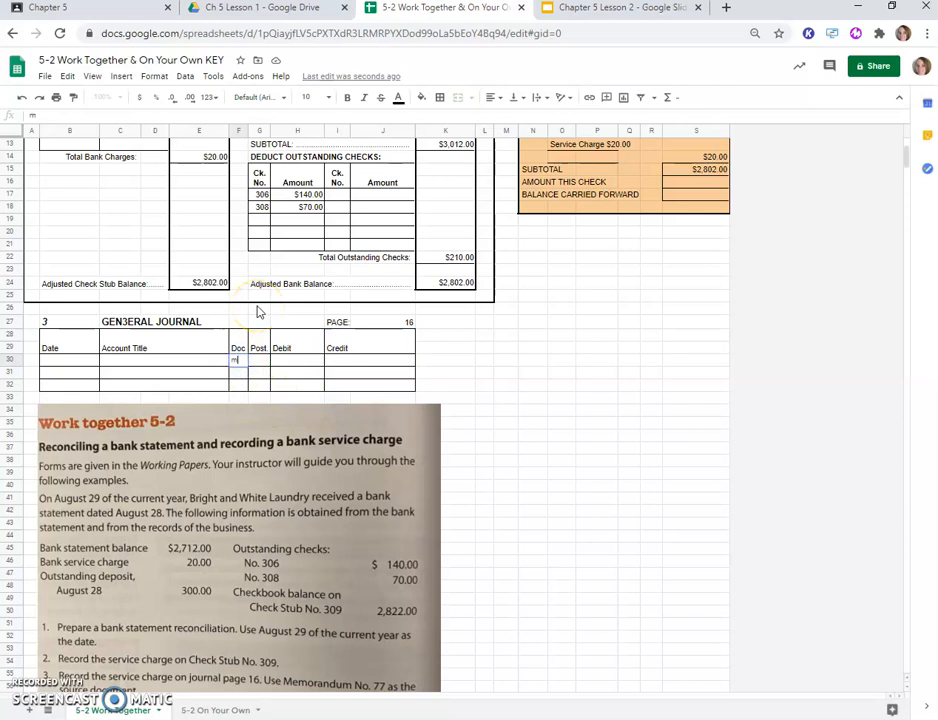
type("77")
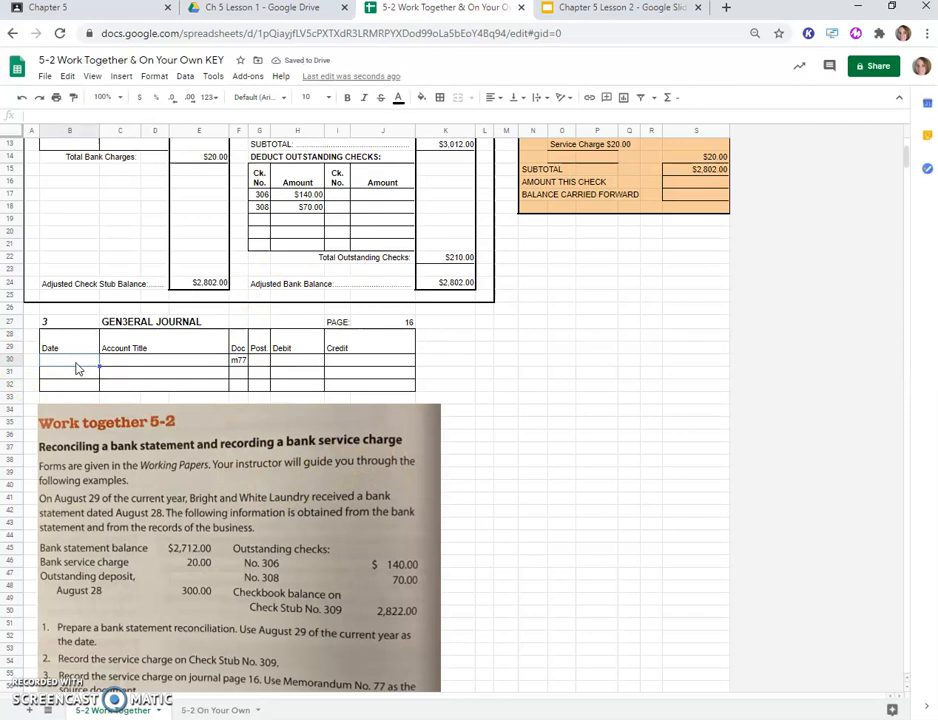
type("8")
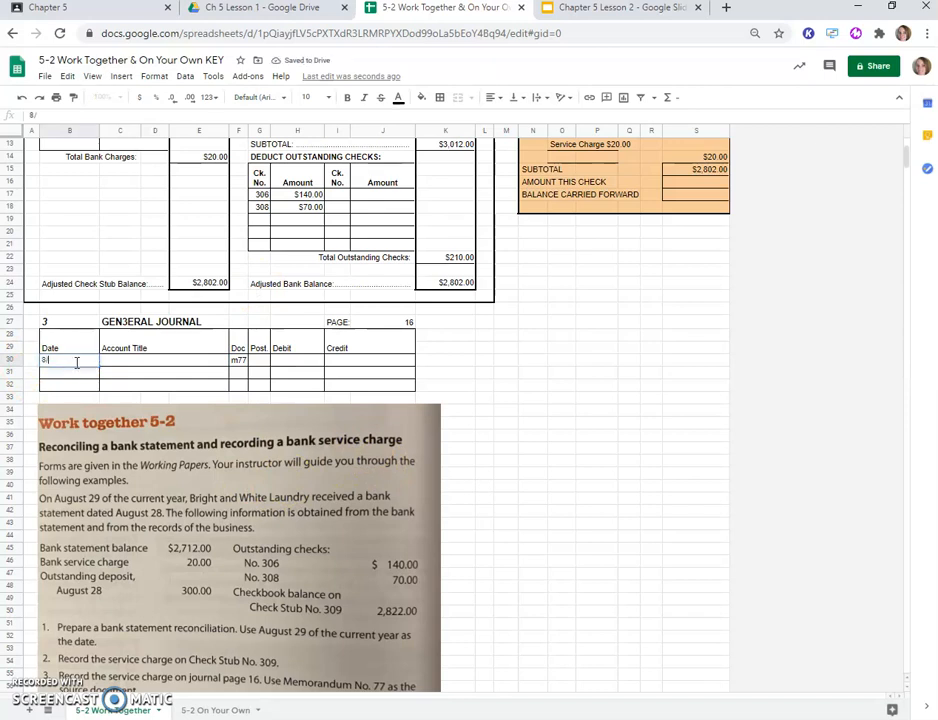
type("/29/20")
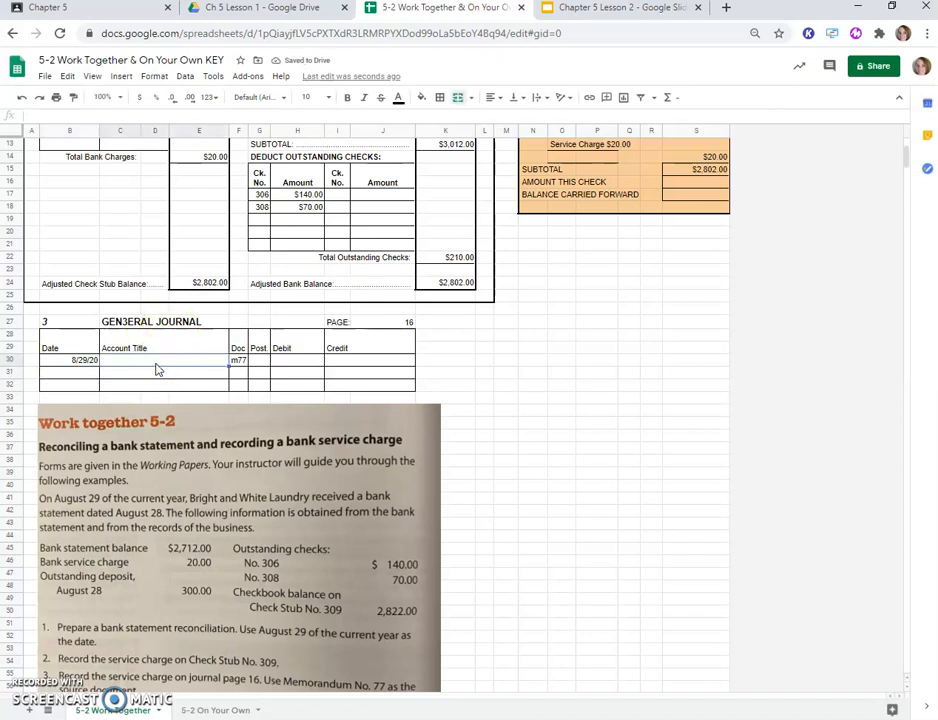
Step: Enter Miscellaneous Expense as the first line's account title
left_click(150, 364)
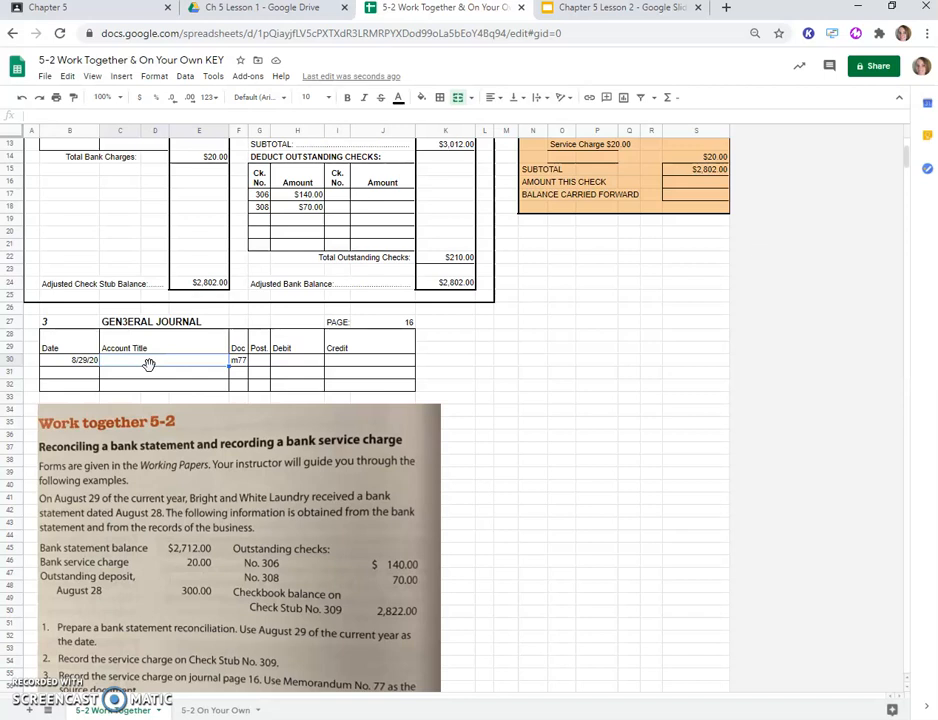
type("Miscellaneous")
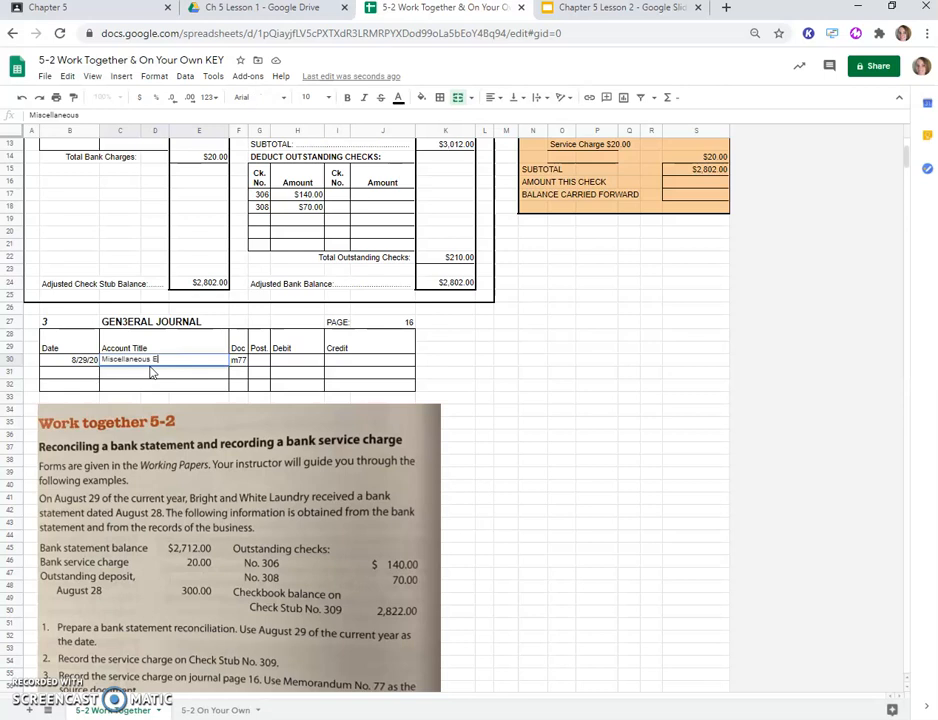
type("Expense")
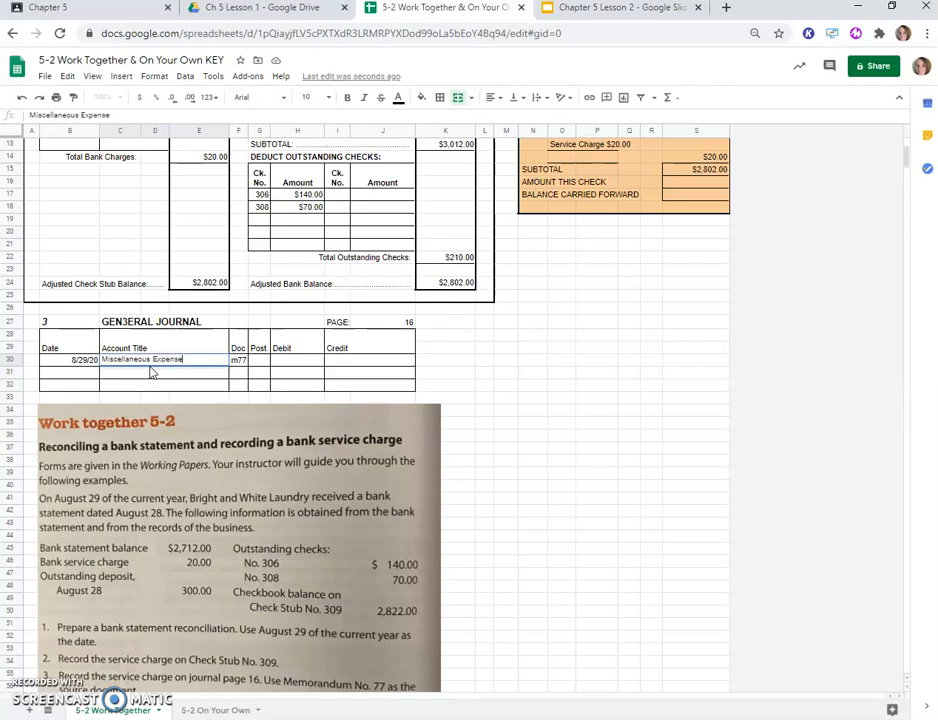
key("enter")
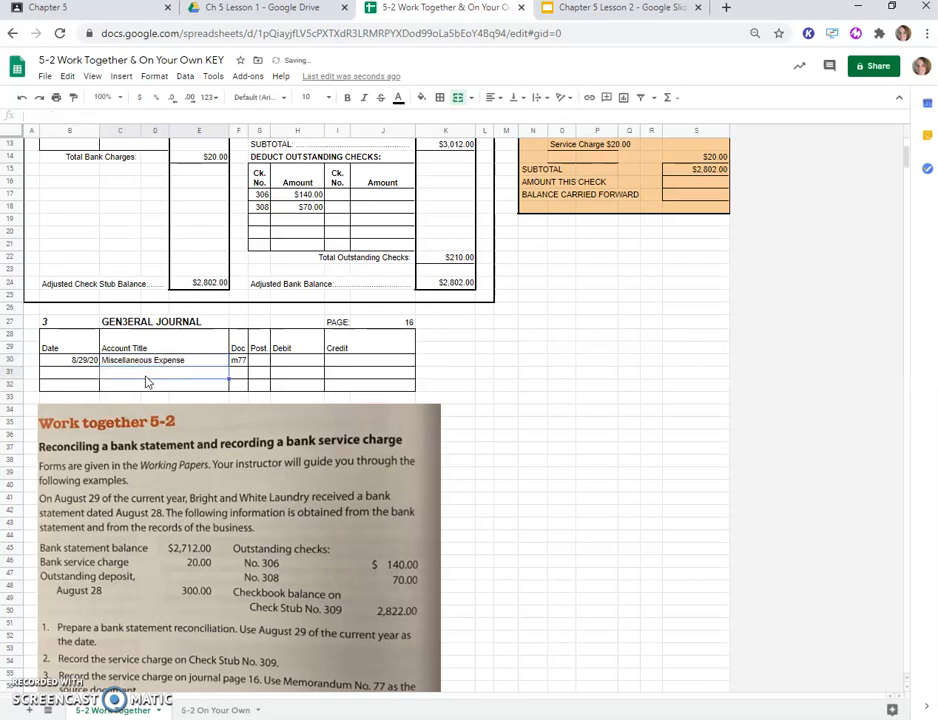
Step: Add Cash on the second line, debiting Miscellaneous Expense $20.00 and crediting Cash $20.00
left_click(160, 372)
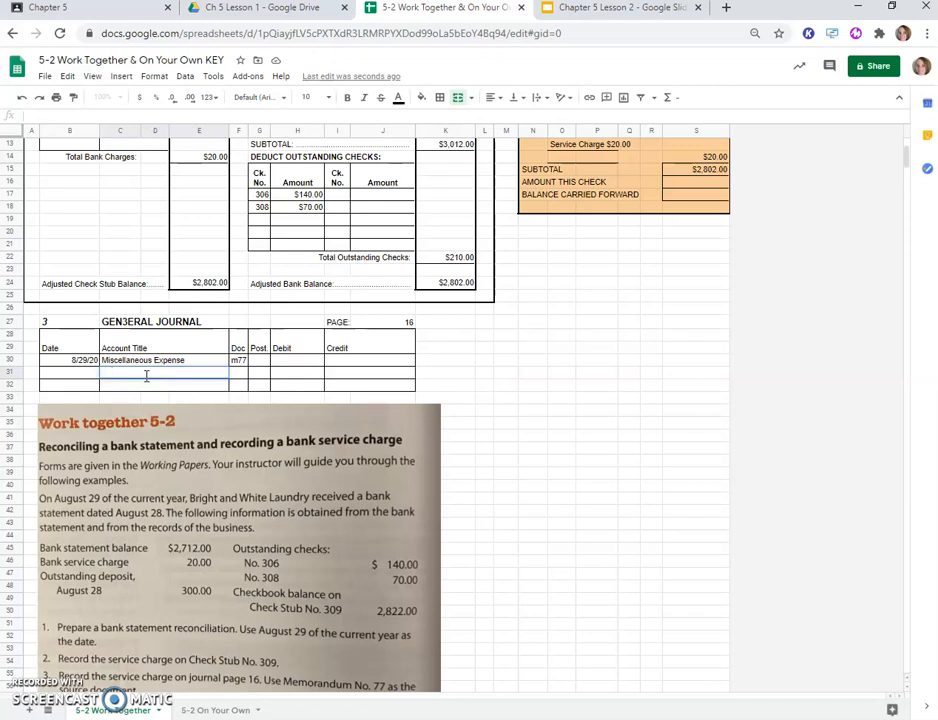
type("Cash")
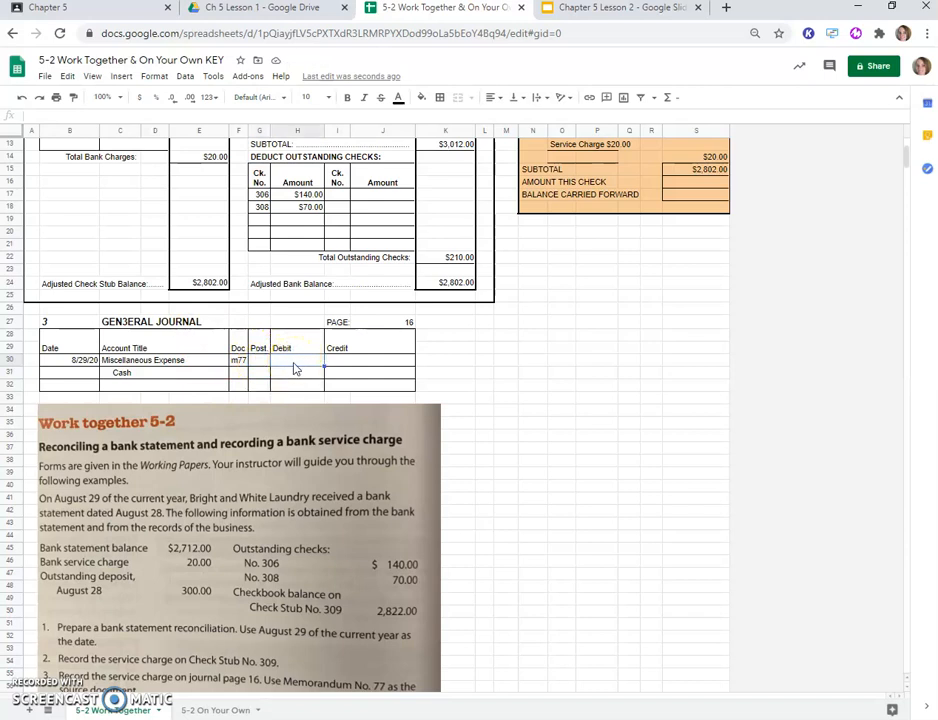
type("20")
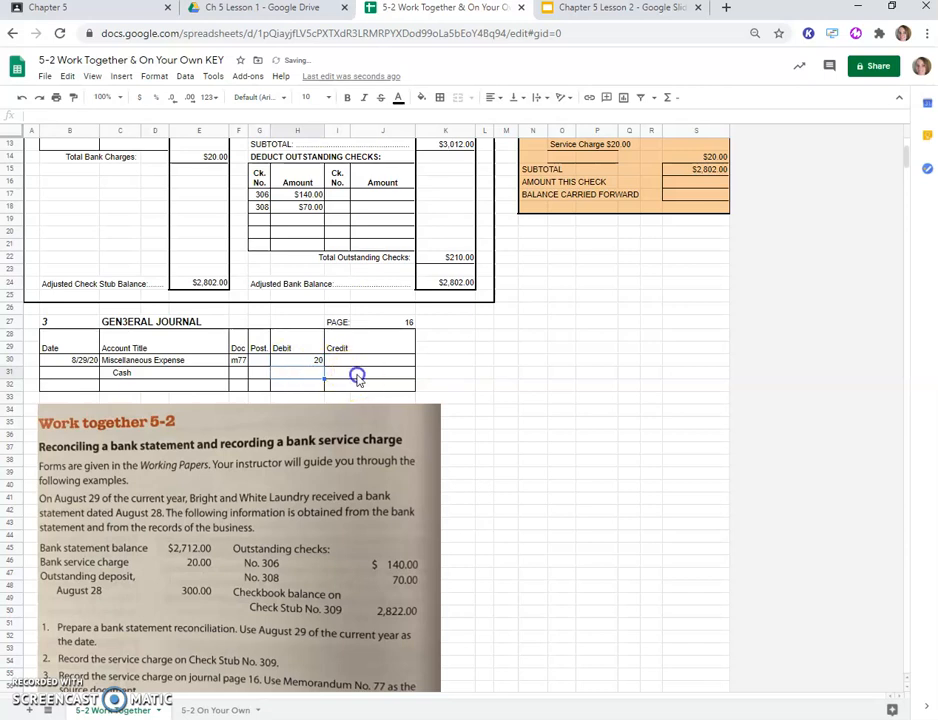
type("20.00")
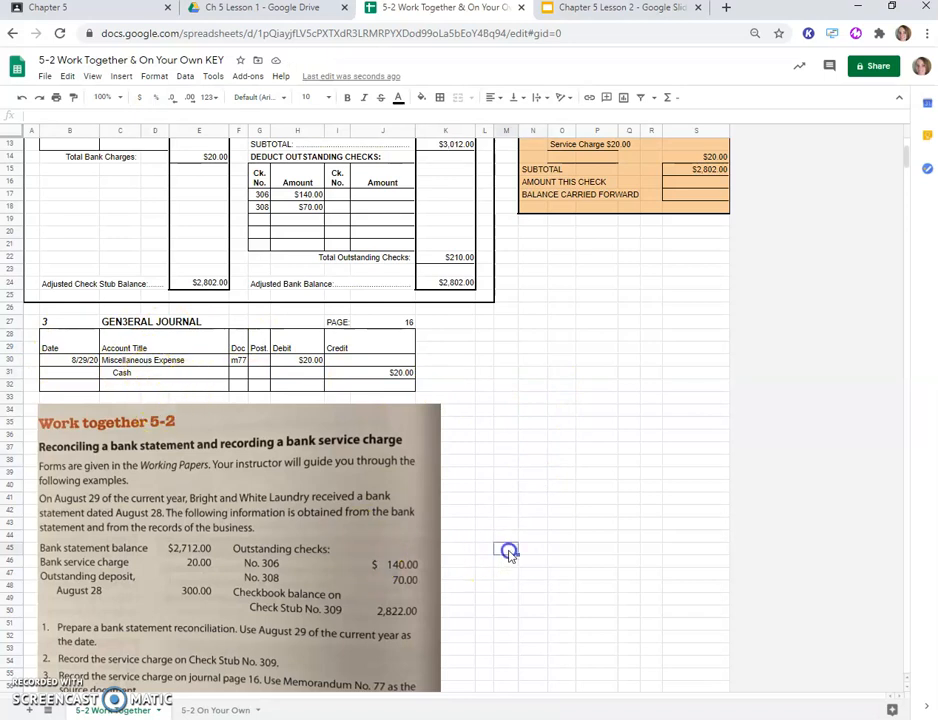
scroll("down", 3)
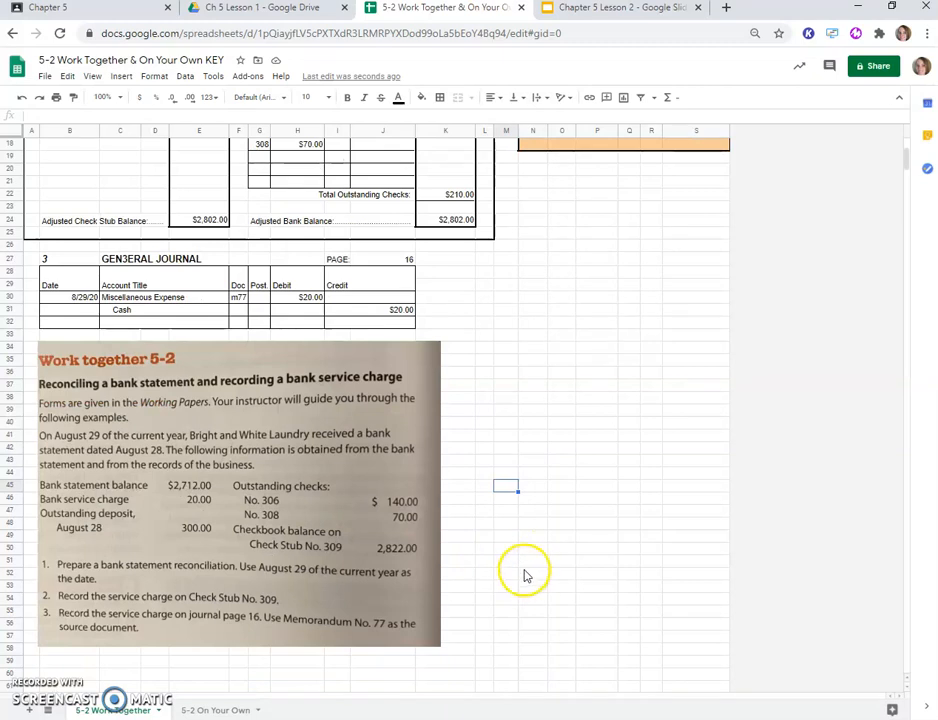
scroll("up", 3)
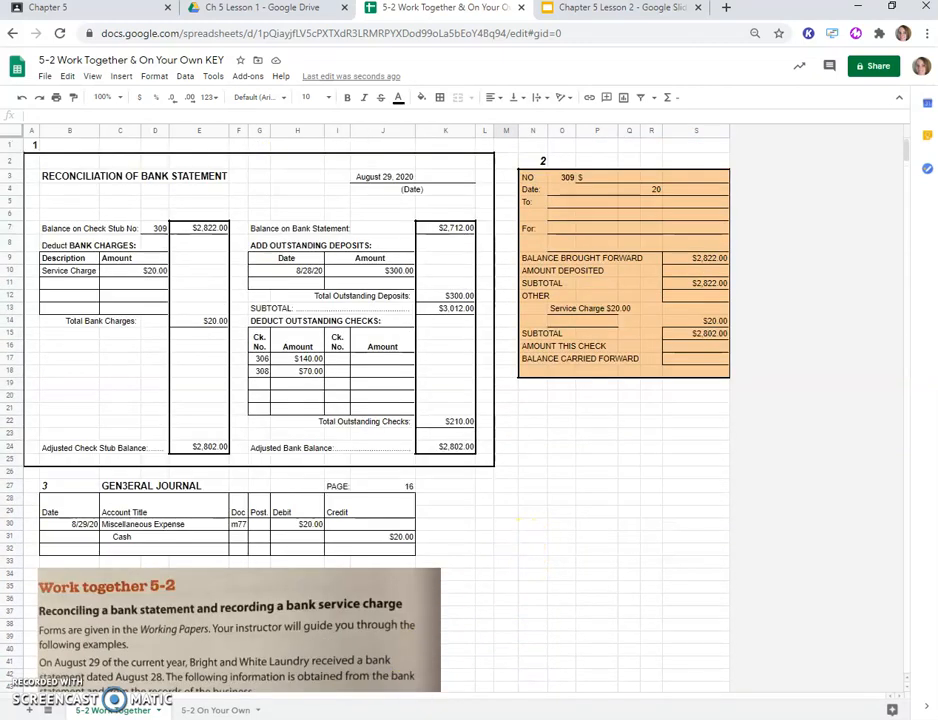